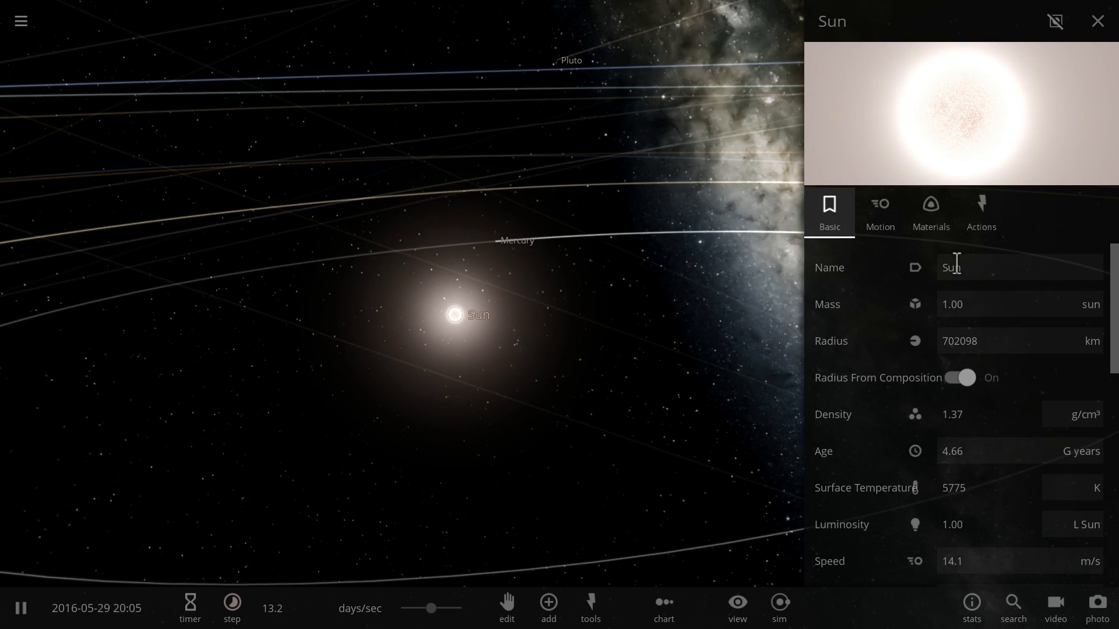
# Step: Enlarge the Sun's radius stepwise to about 146,028,112 km, swallowing Mercury and Venus
pyautogui.click(959, 377)
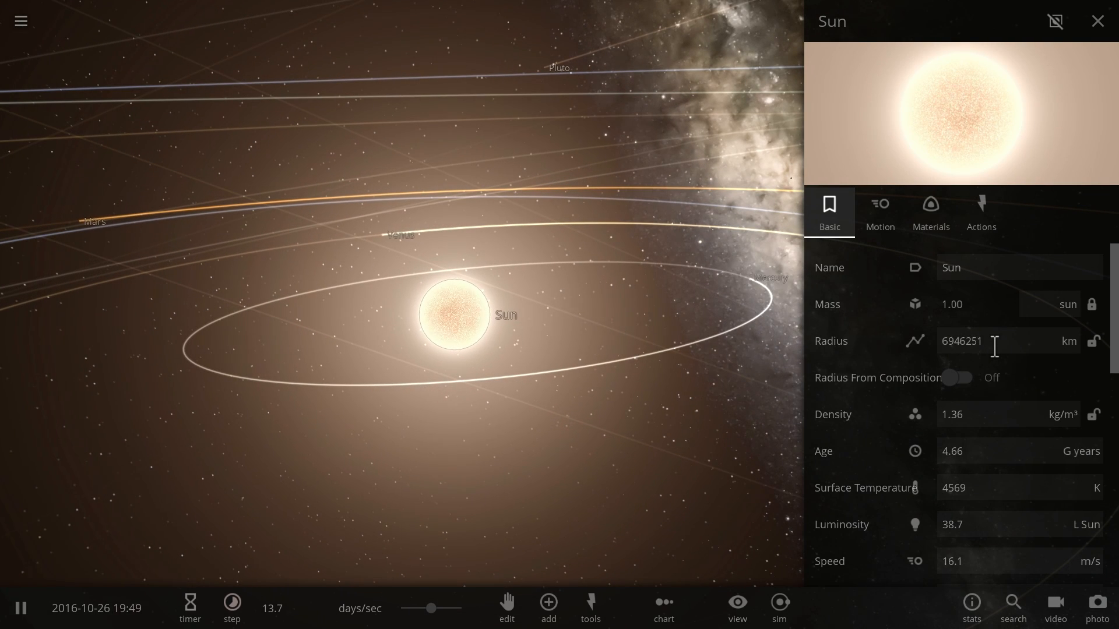
pyautogui.click(978, 325)
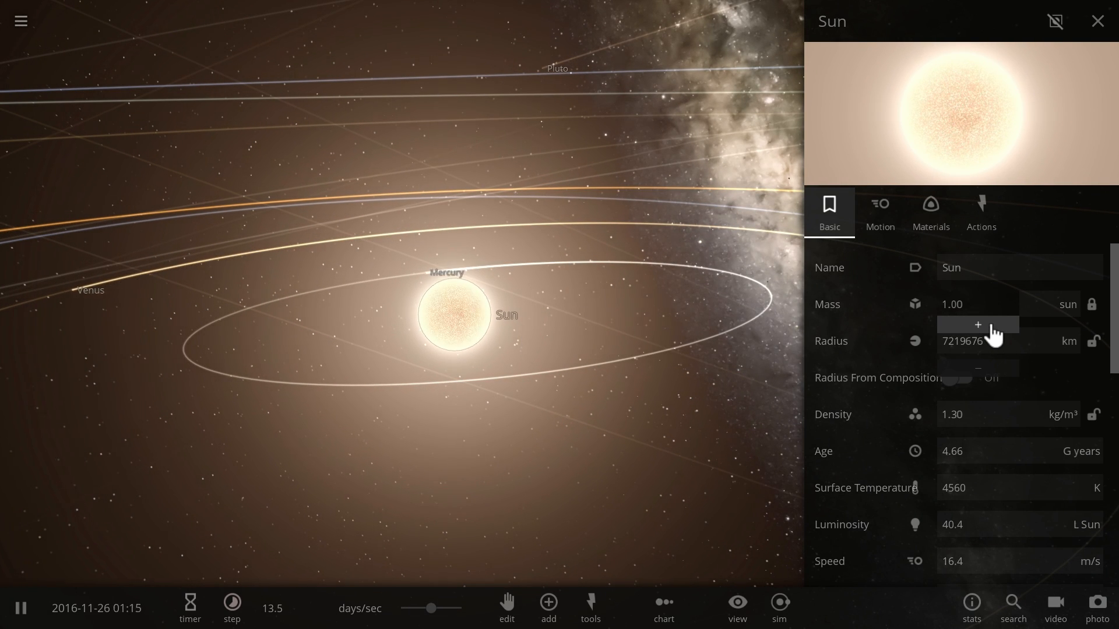
pyautogui.click(978, 325)
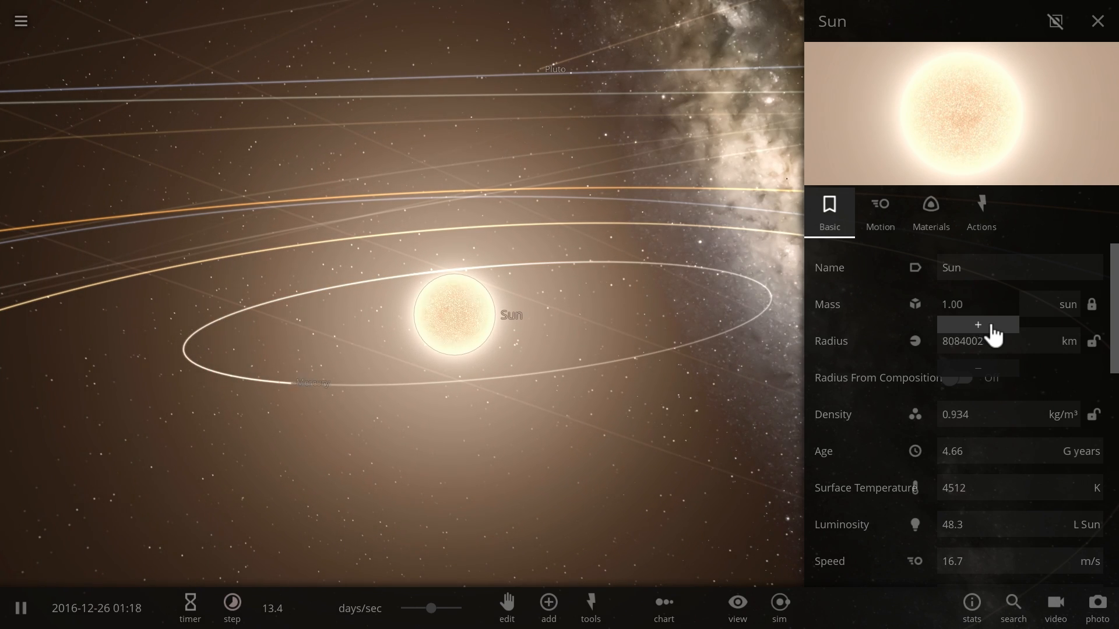
pyautogui.click(977, 325)
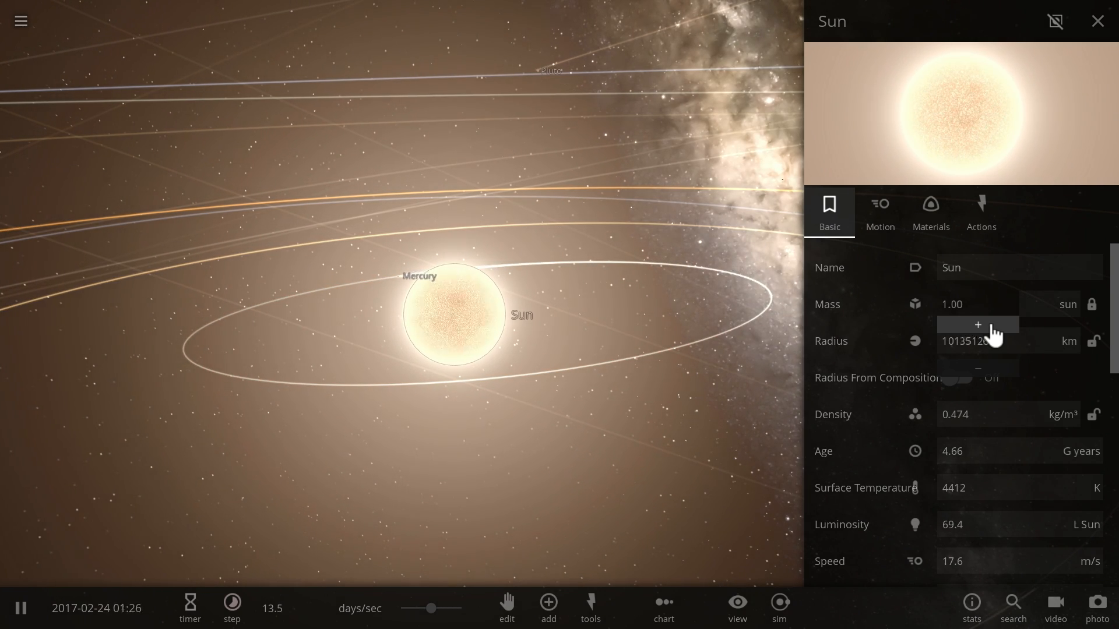
pyautogui.click(977, 325)
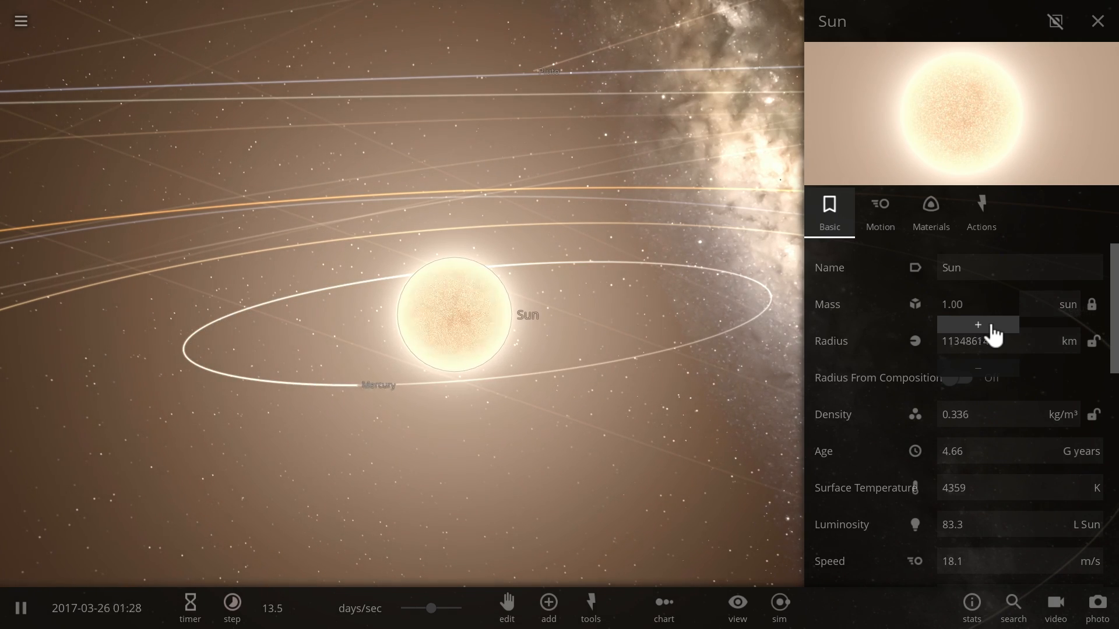
pyautogui.click(978, 326)
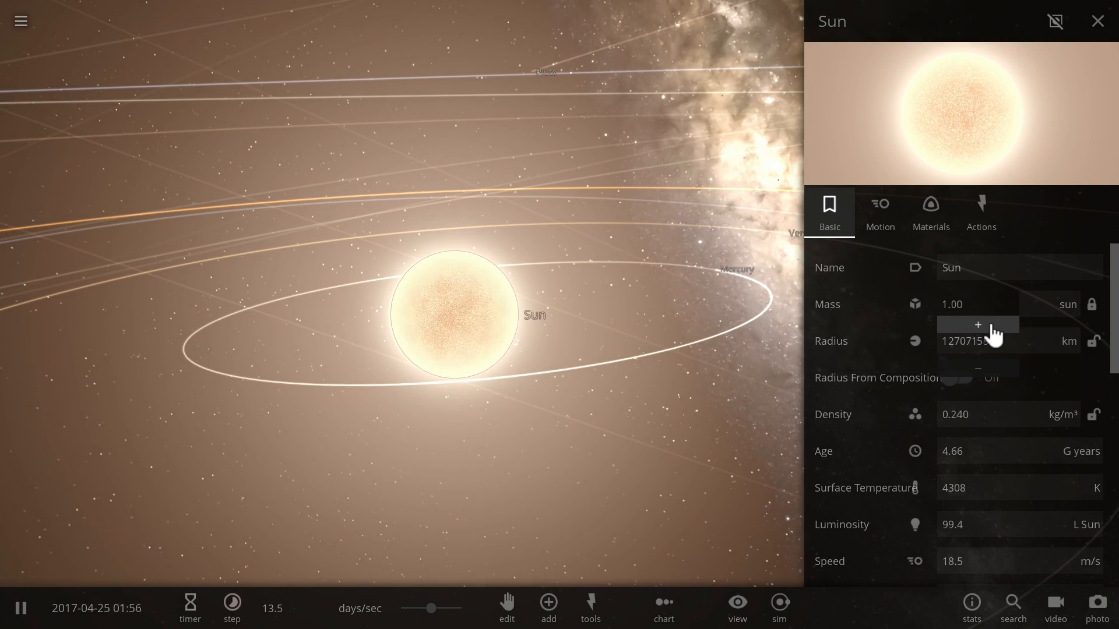
pyautogui.click(977, 325)
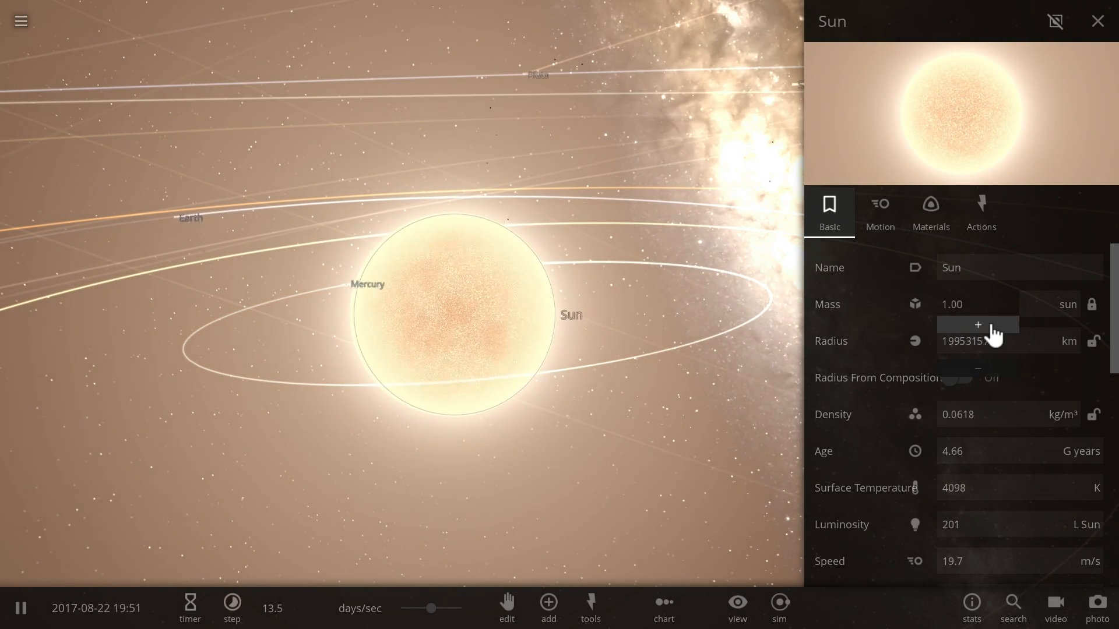
pyautogui.click(977, 325)
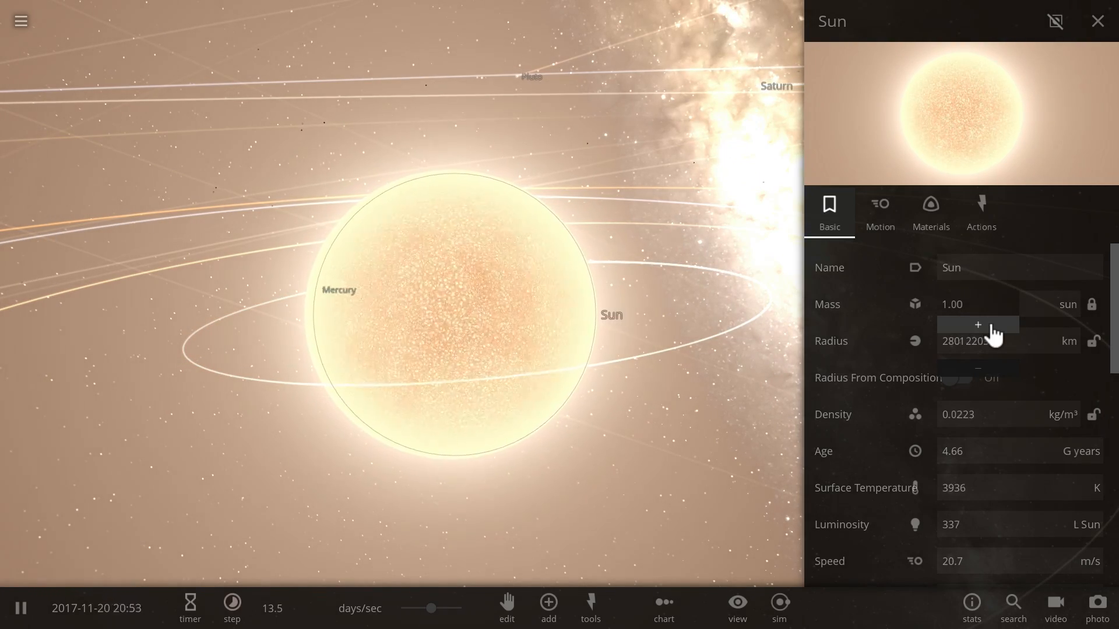
pyautogui.click(977, 325)
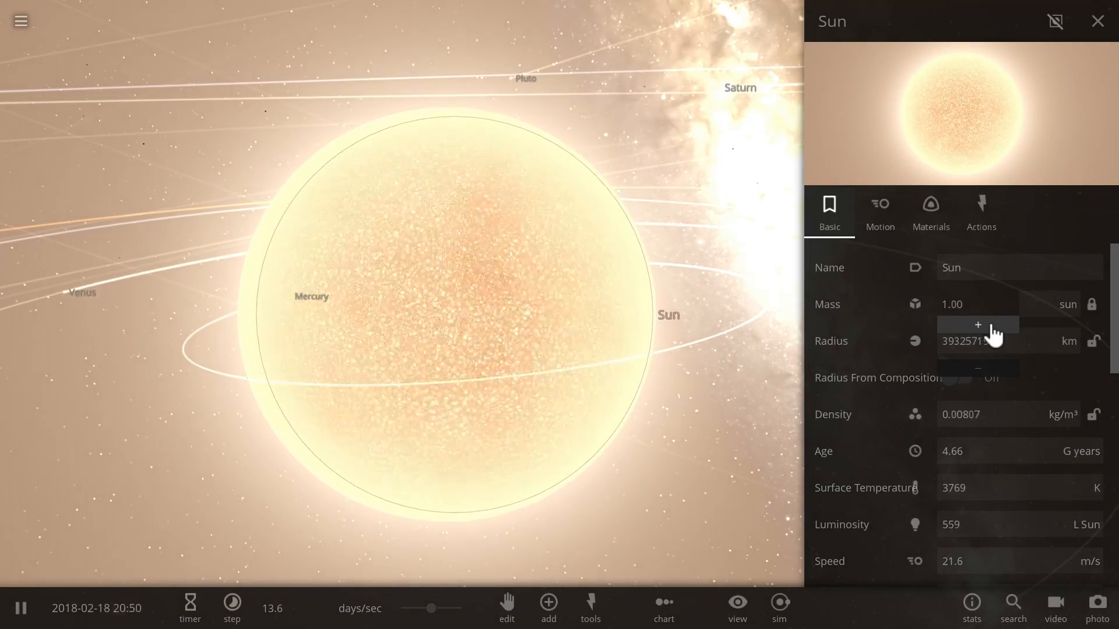
pyautogui.click(977, 325)
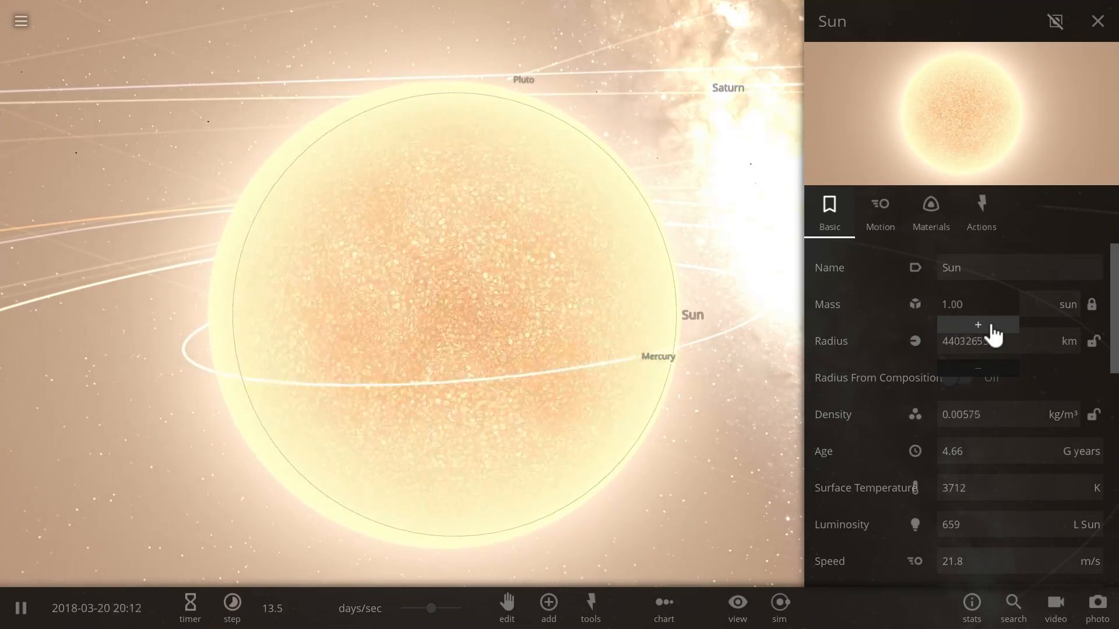
pyautogui.click(978, 326)
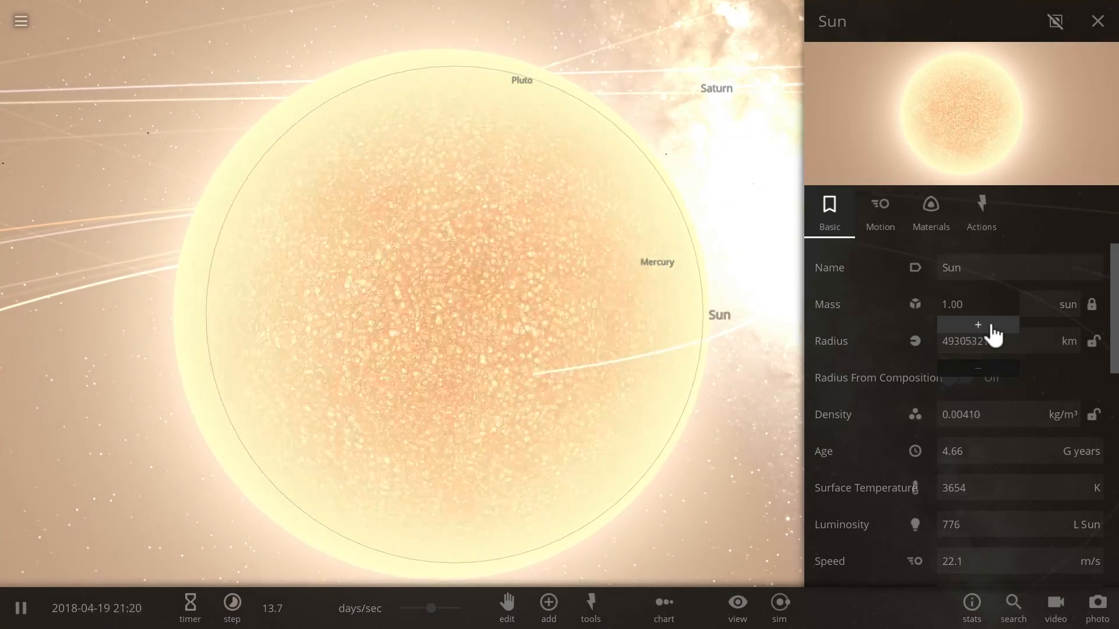
pyautogui.click(978, 325)
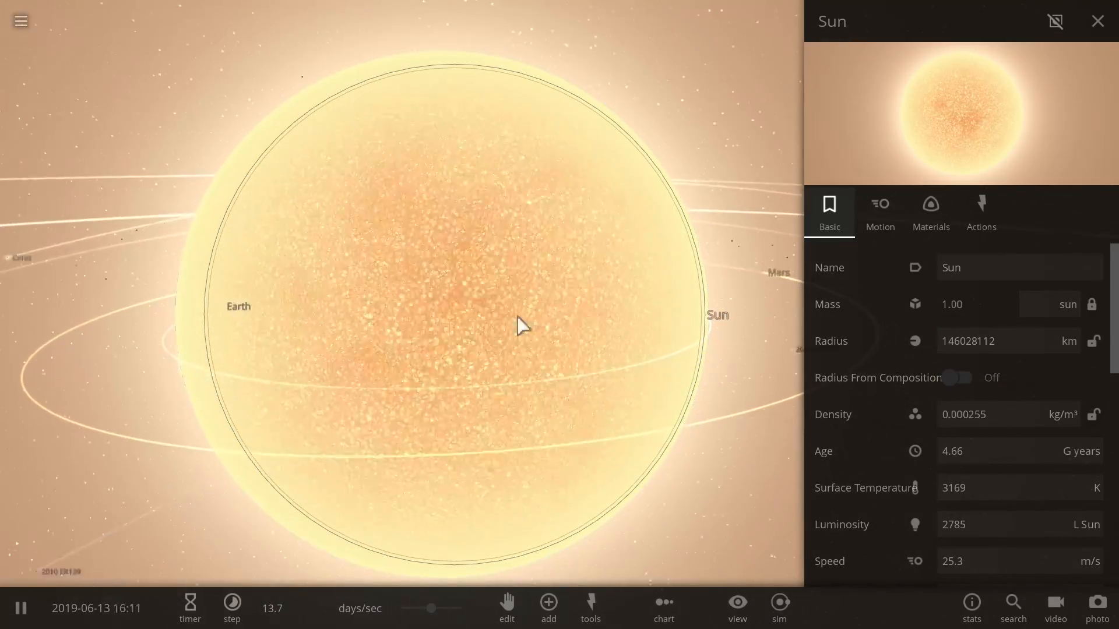
# Step: Select Earth, resume time at hours per second and view its roughly 1807 °C surface temperature
pyautogui.click(356, 353)
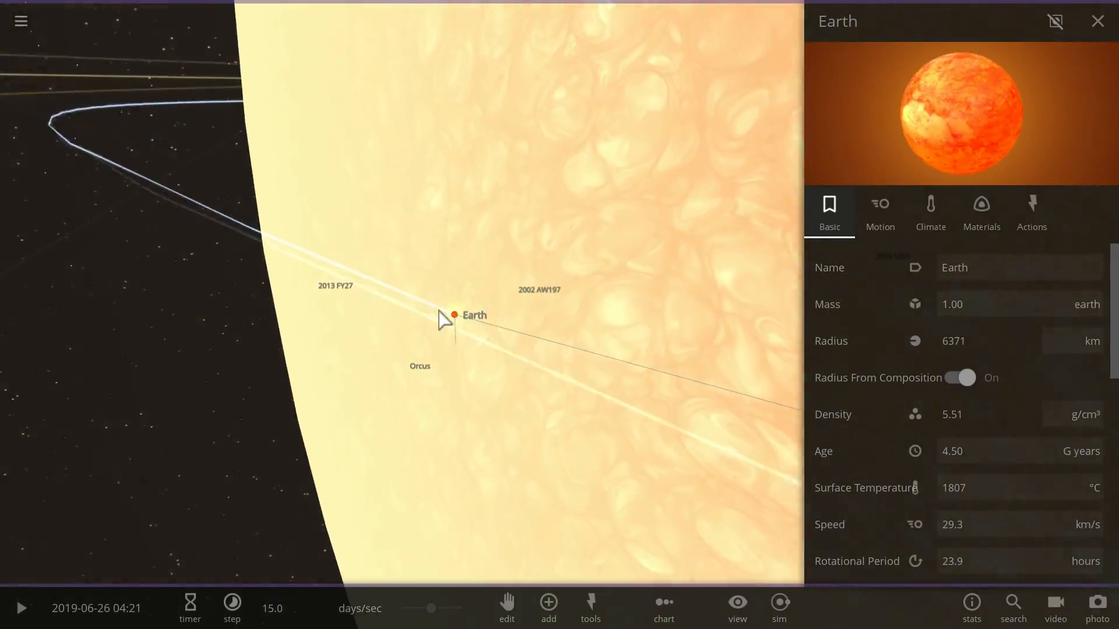
pyautogui.click(22, 608)
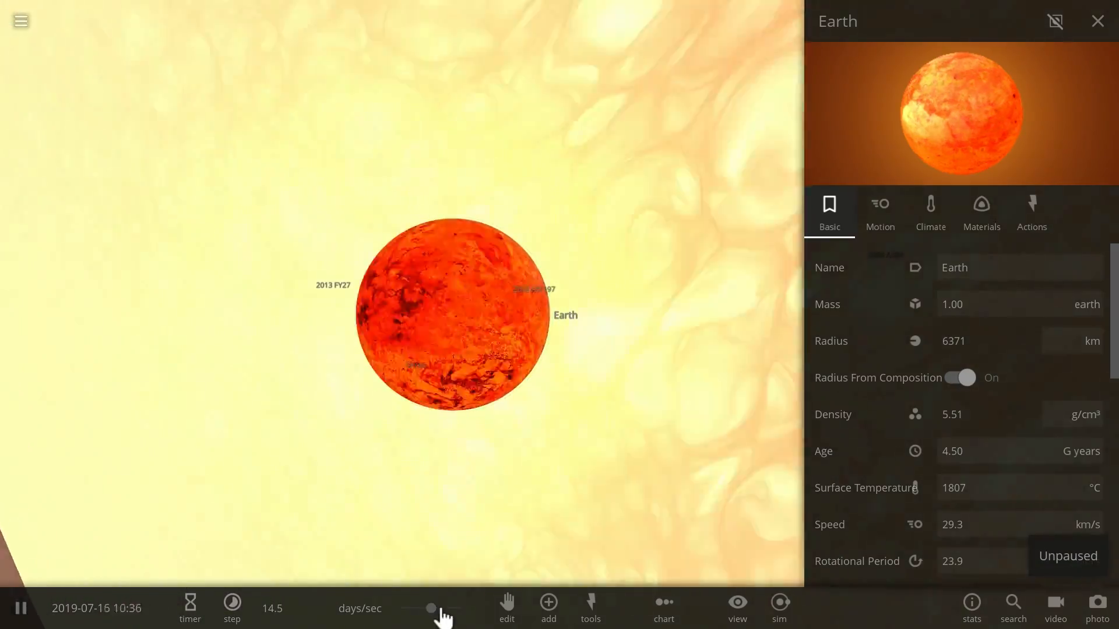
pyautogui.click(231, 608)
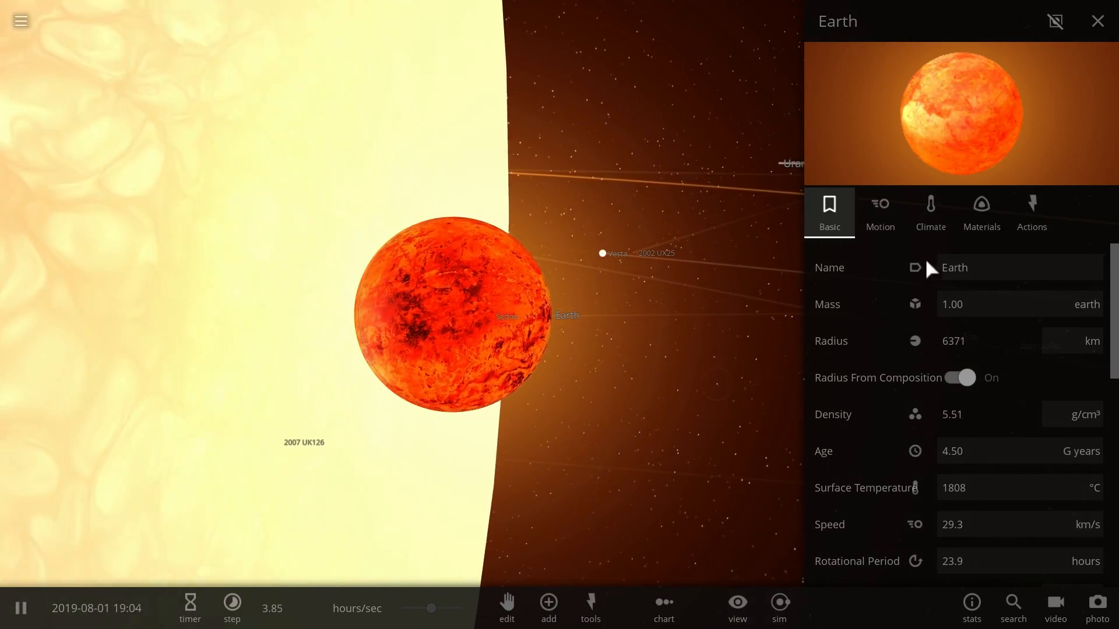
pyautogui.click(930, 212)
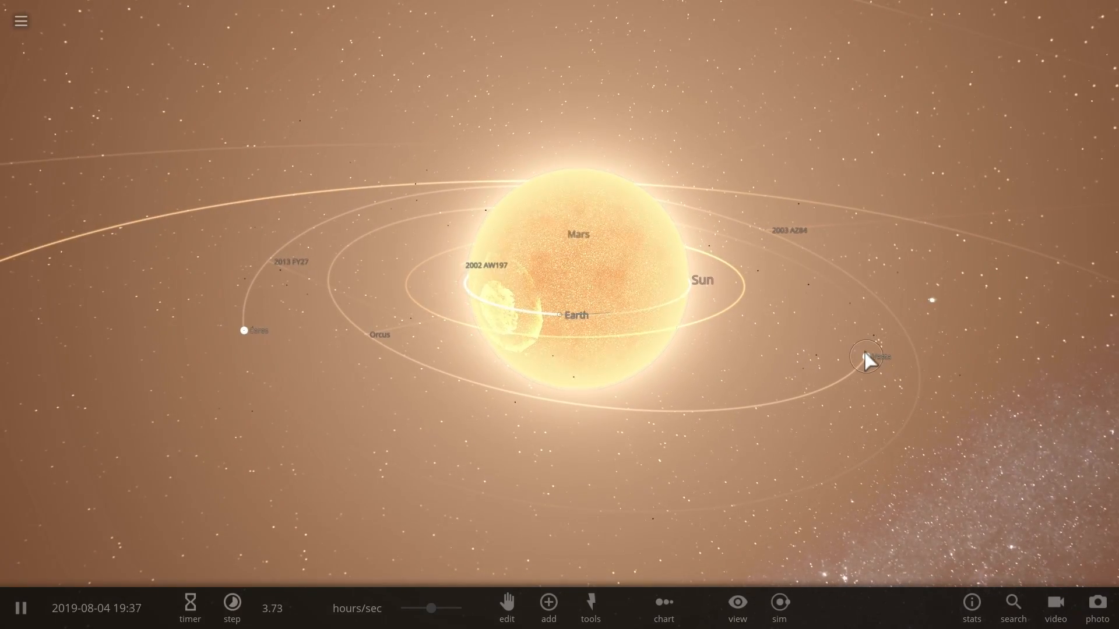
# Step: Select the outer giant planets and add moons to them via Add Moons to Planet
pyautogui.click(866, 357)
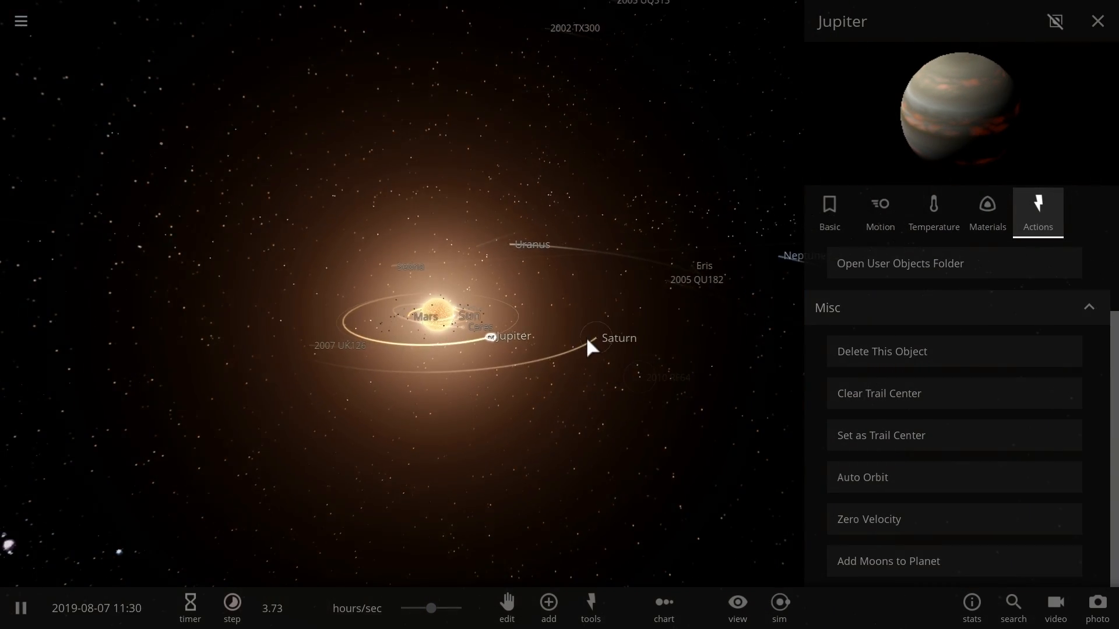
pyautogui.click(595, 336)
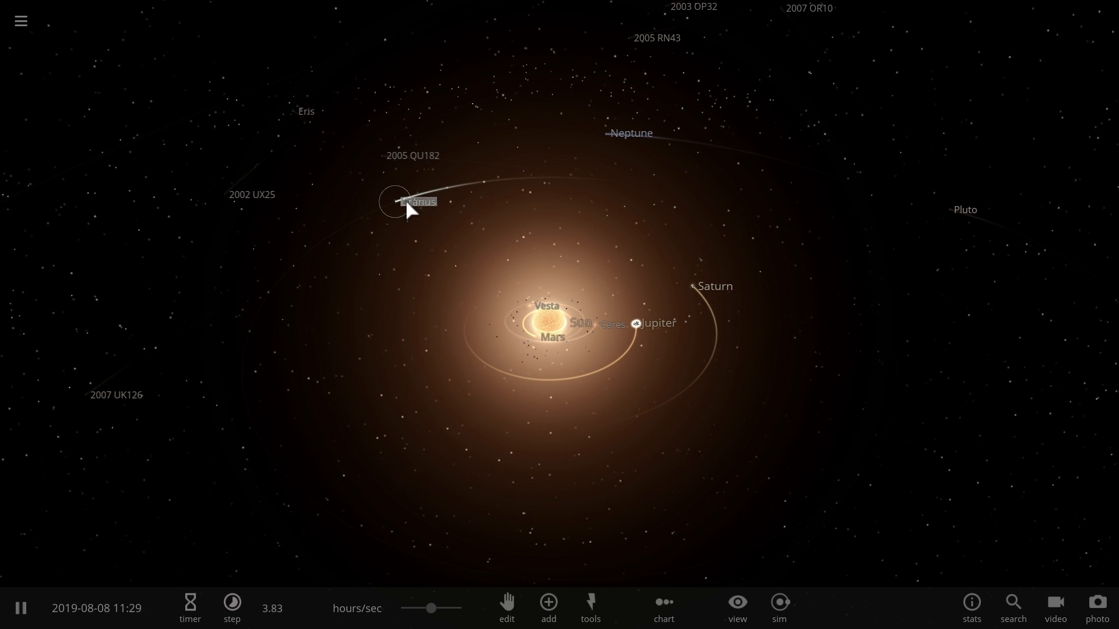
pyautogui.click(394, 201)
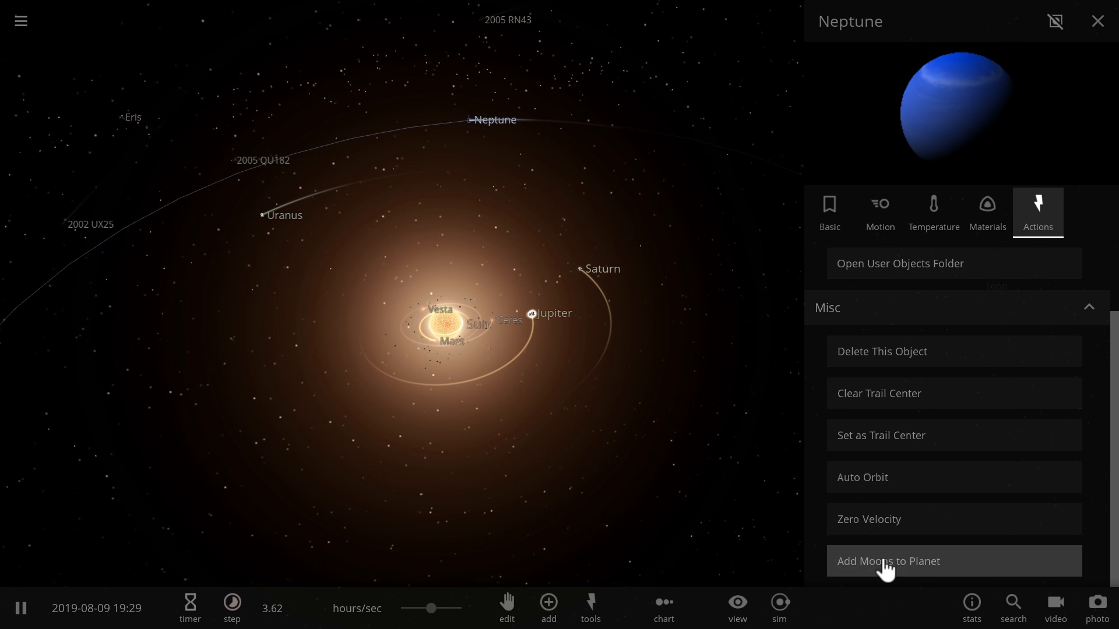
pyautogui.click(888, 560)
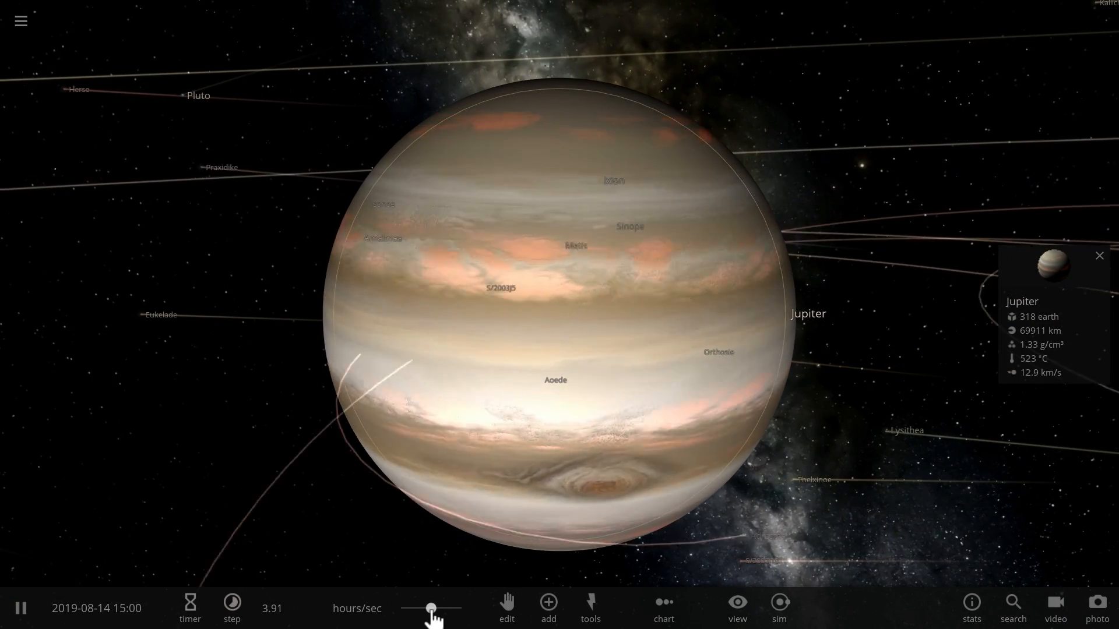
# Step: Slow time to minutes per second, pull back around Jupiter's moons and select Europa
pyautogui.click(231, 608)
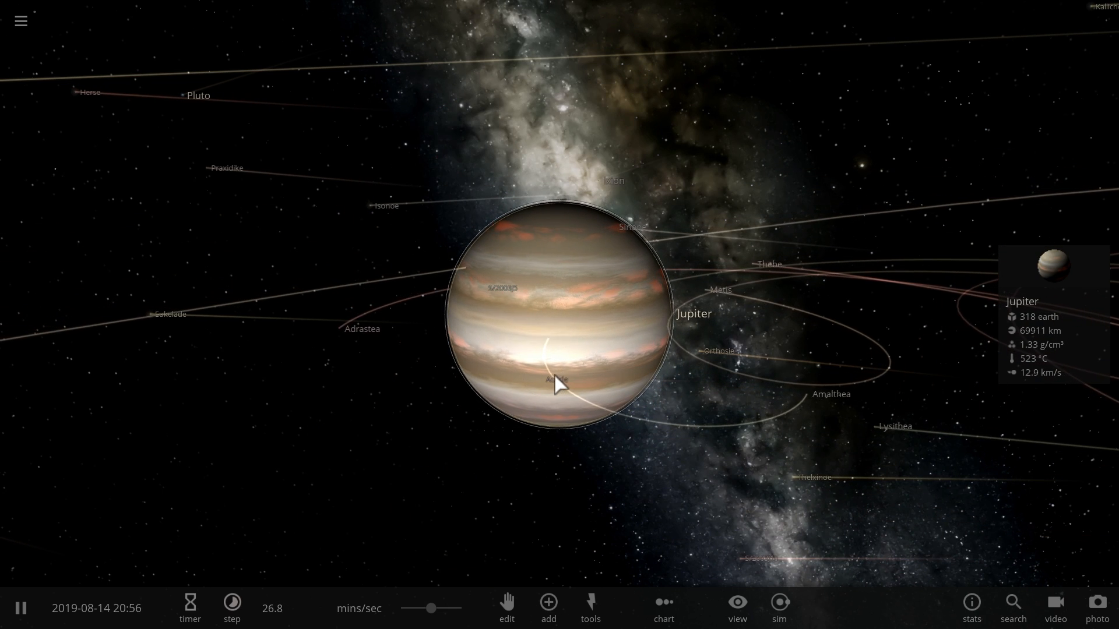
pyautogui.scroll(-3)
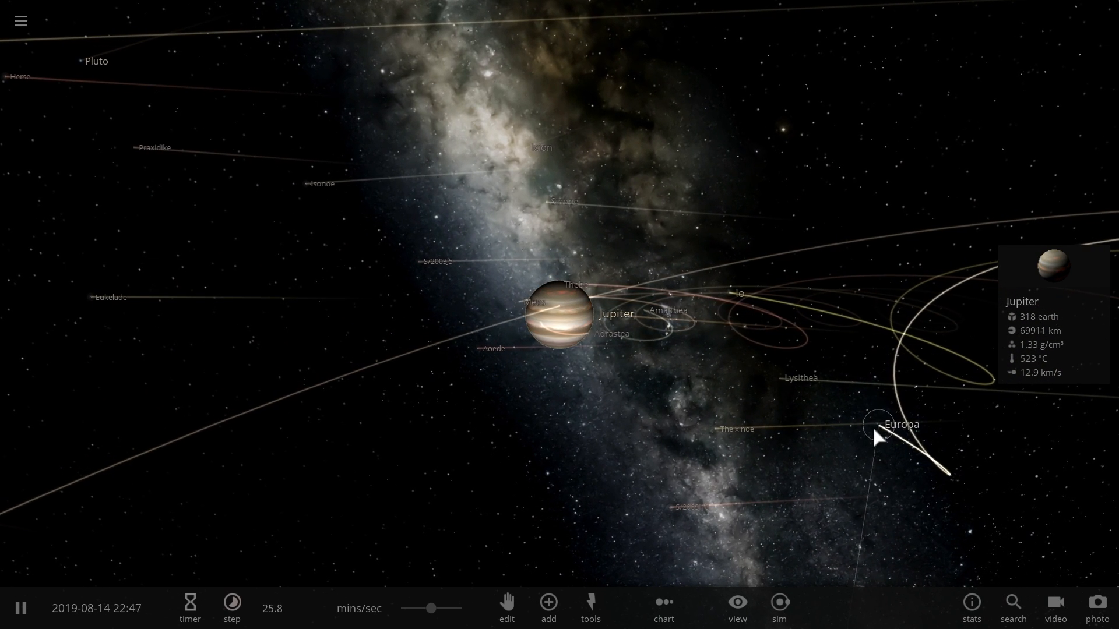
pyautogui.click(879, 426)
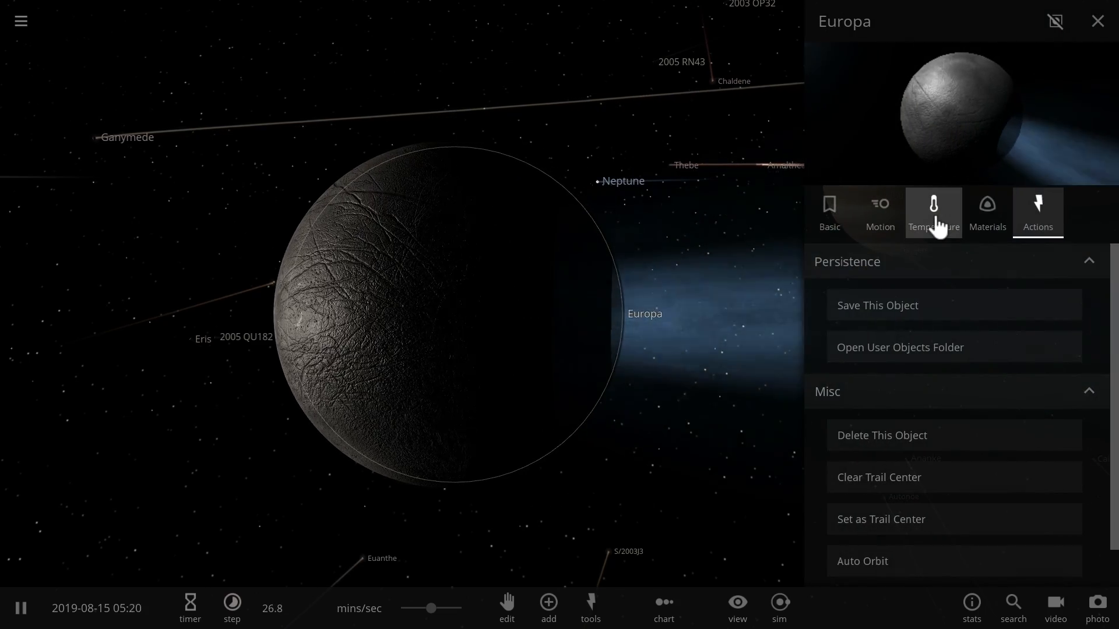
# Step: View Europa's temperature tab, then Io's 456 °C surface with no atmosphere, and reselect Europa
pyautogui.click(933, 211)
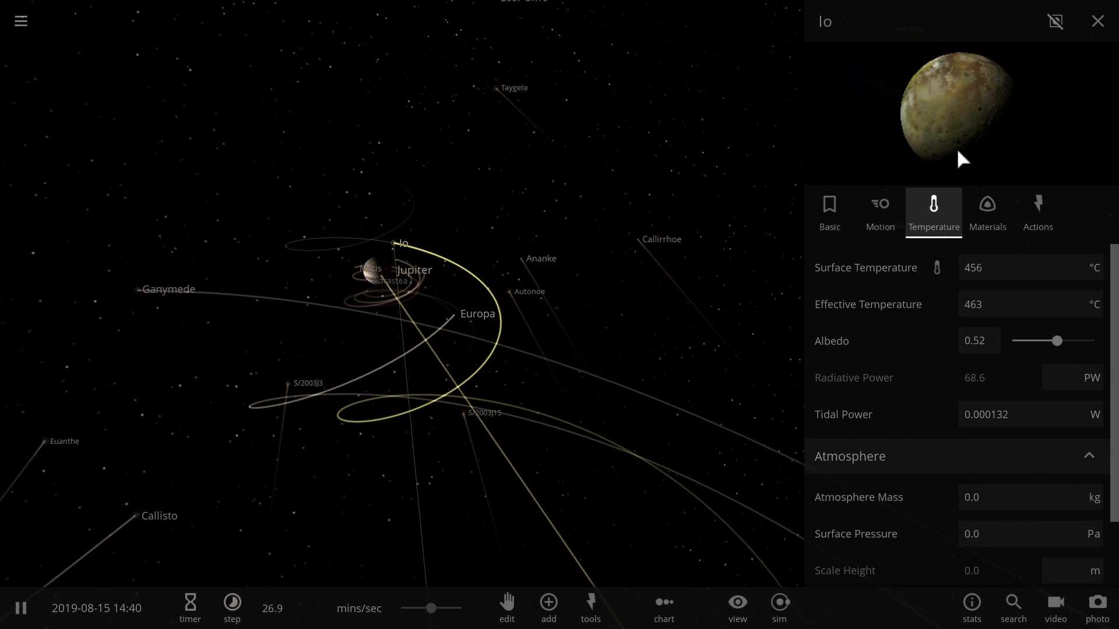
pyautogui.click(157, 294)
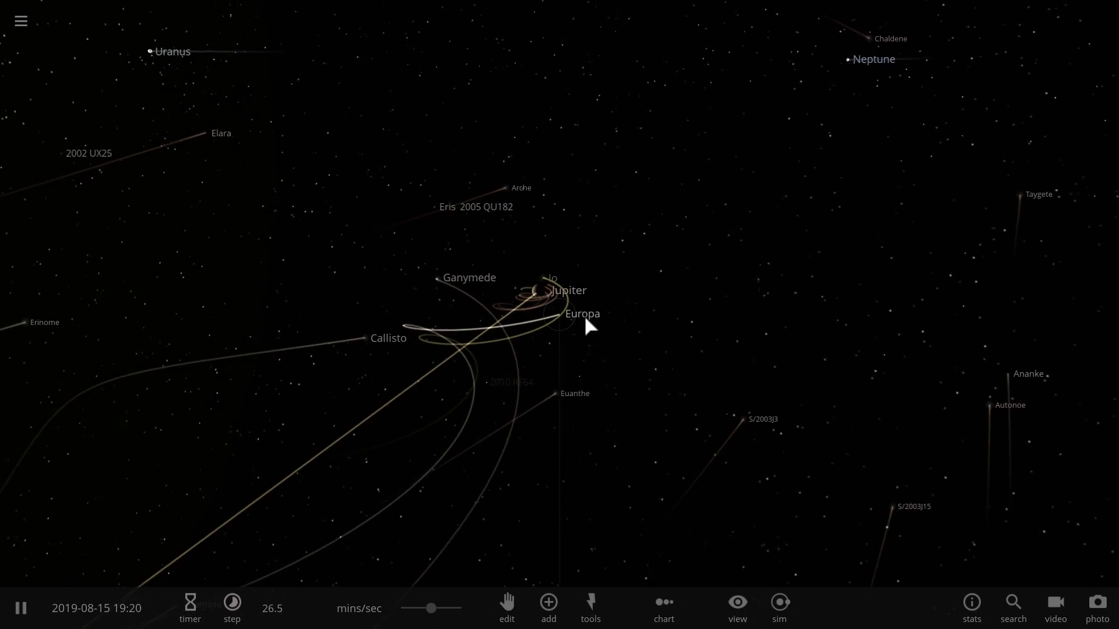
pyautogui.click(560, 314)
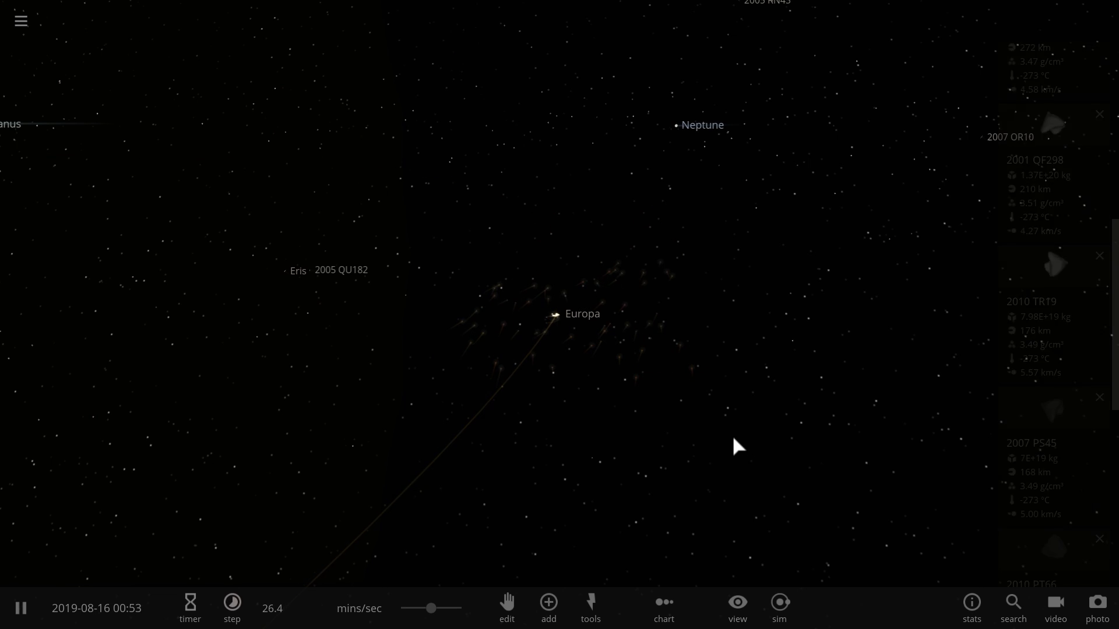
# Step: Inspect Titan (362 °C, thick atmosphere) and Saturn (304 °C), then dismiss the property panel
pyautogui.click(560, 313)
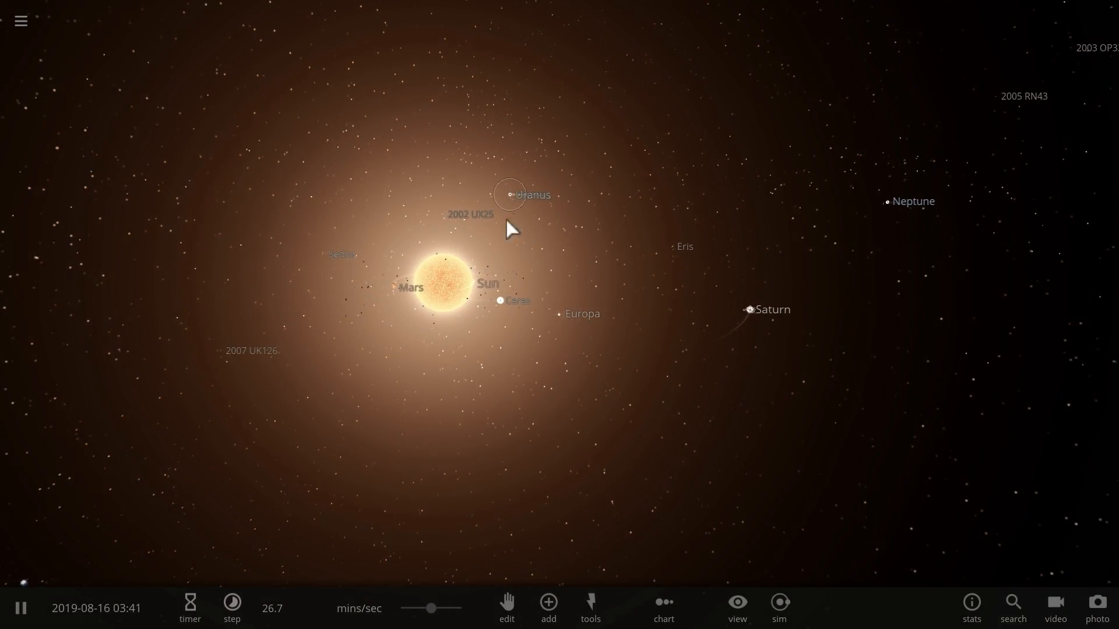
pyautogui.click(692, 281)
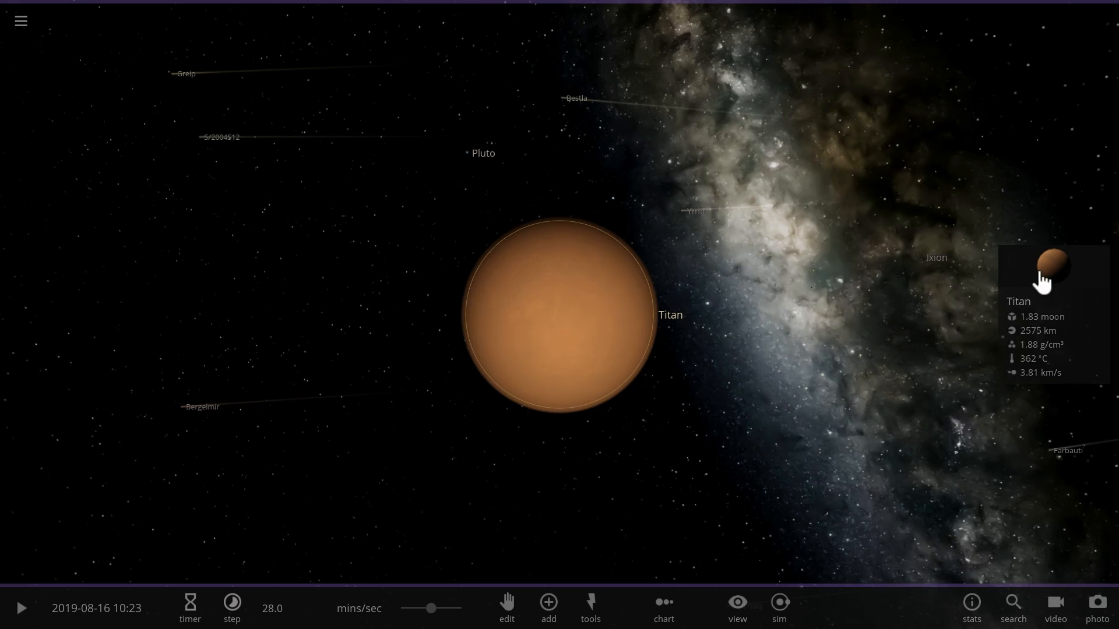
pyautogui.click(1051, 274)
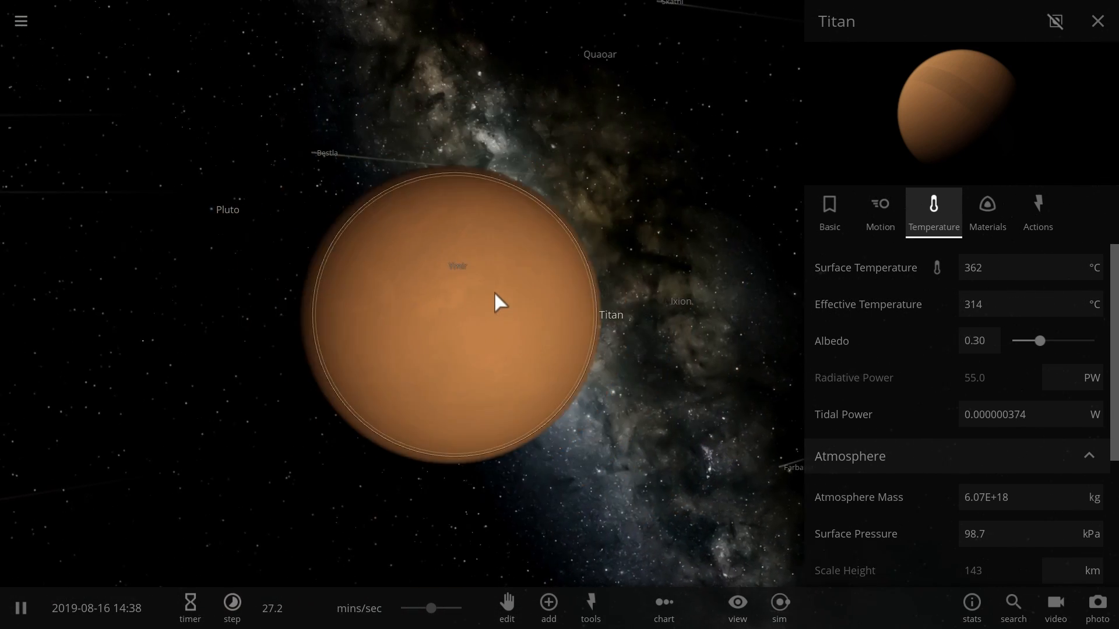
pyautogui.scroll(-3)
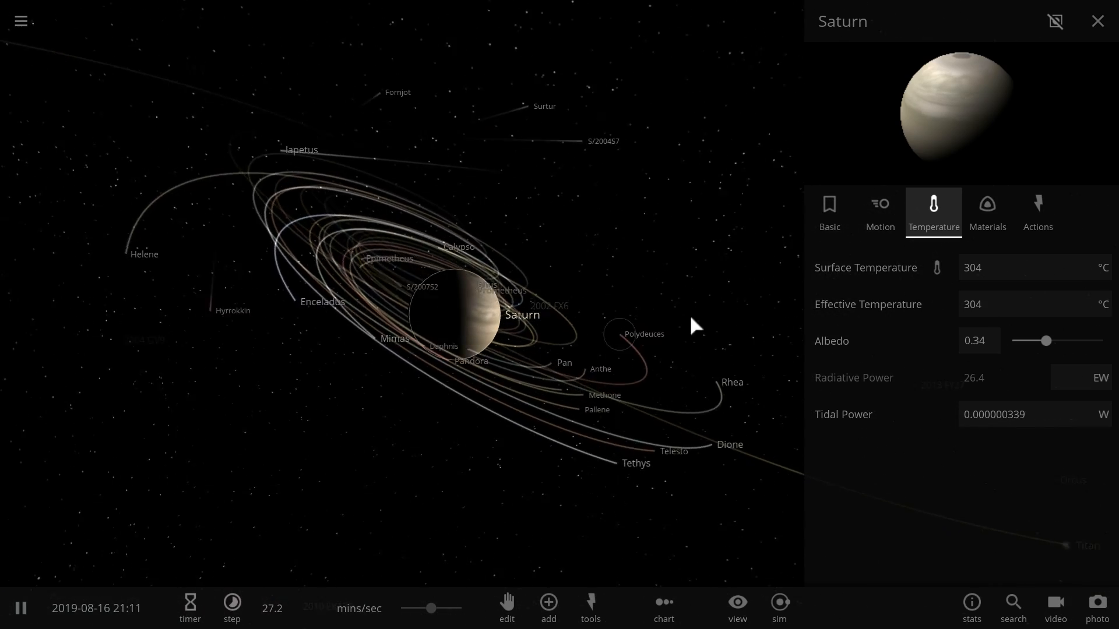
pyautogui.click(1097, 21)
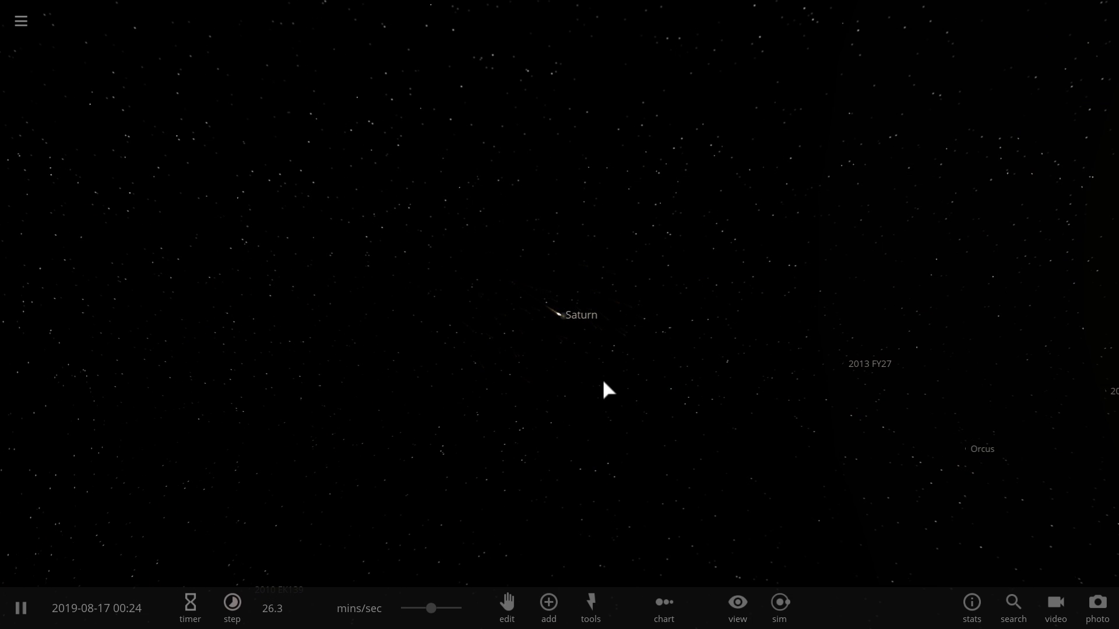
# Step: Bring Uranus and moon Portia (176 °C) into view and orbit the camera around their orbit trails
pyautogui.click(558, 315)
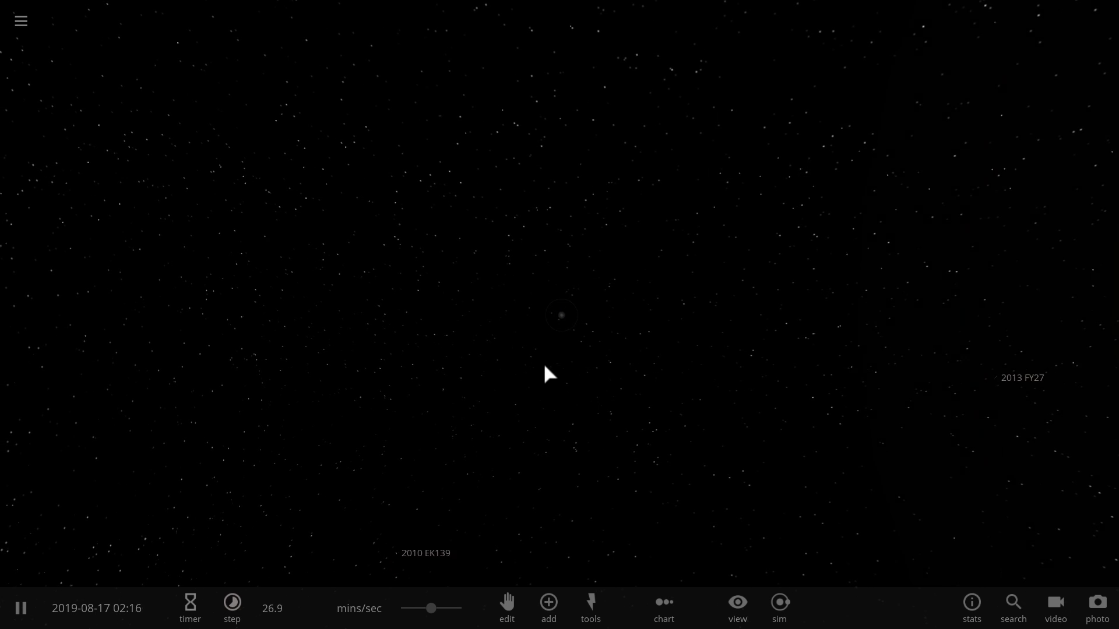
pyautogui.click(561, 315)
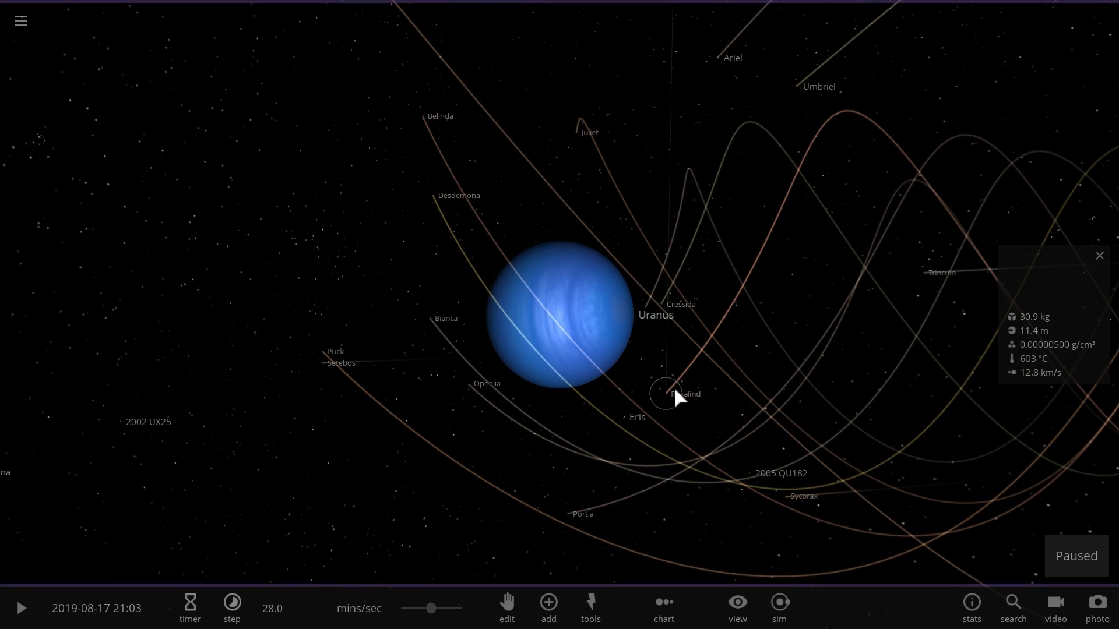
pyautogui.click(21, 608)
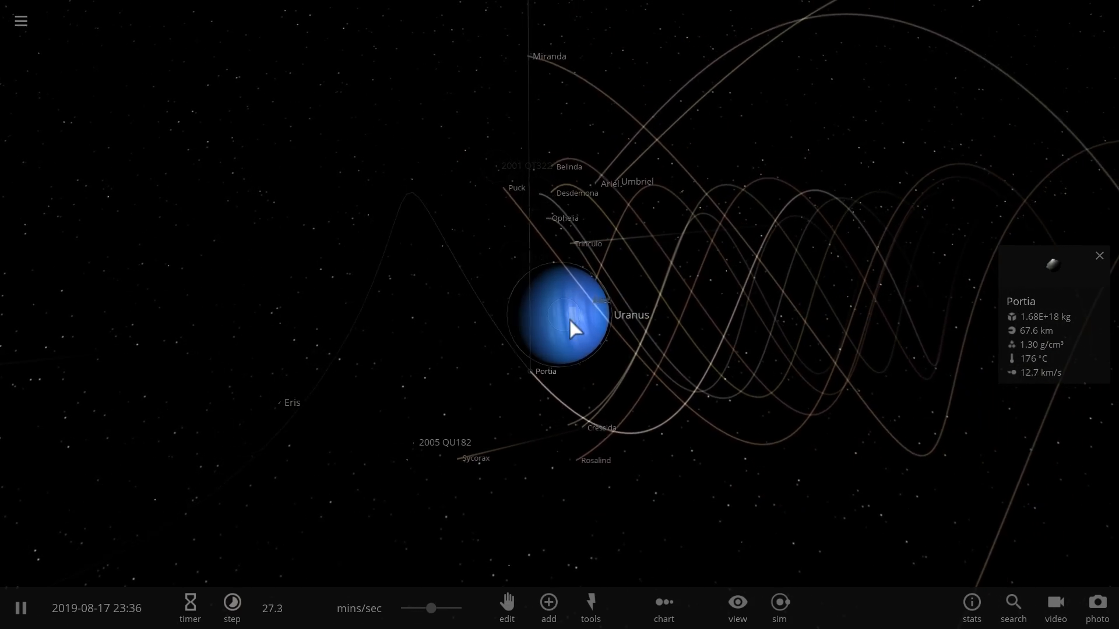
pyautogui.moveTo(574, 328); pyautogui.dragTo(837, 329)
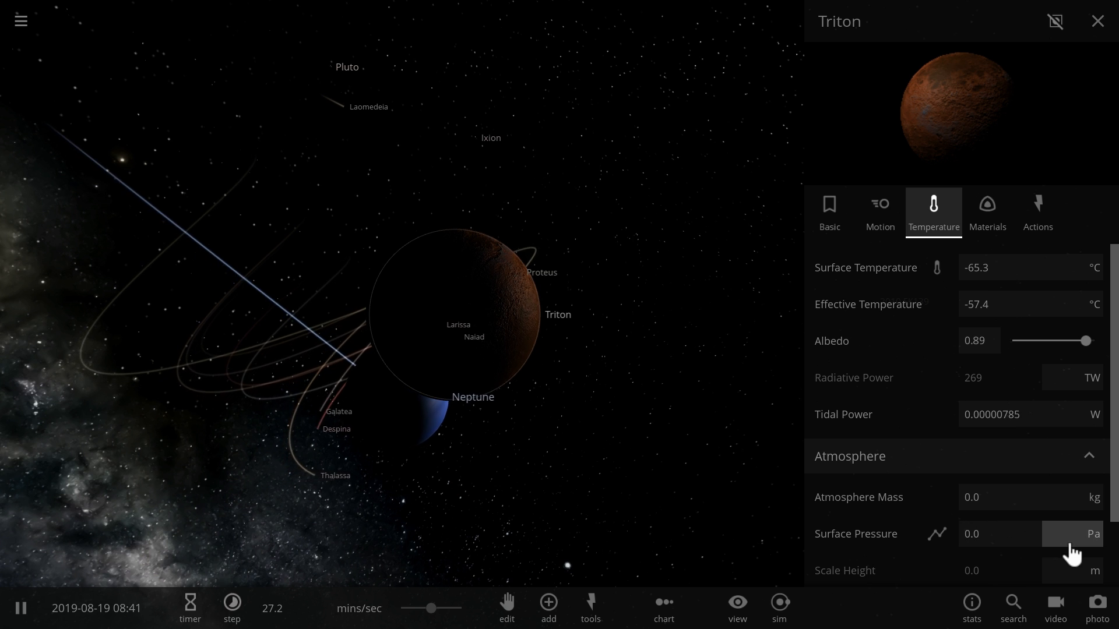
# Step: Show Triton's surface pressure in atm, then orbit the view around Neptune at about 69 °C
pyautogui.click(1092, 533)
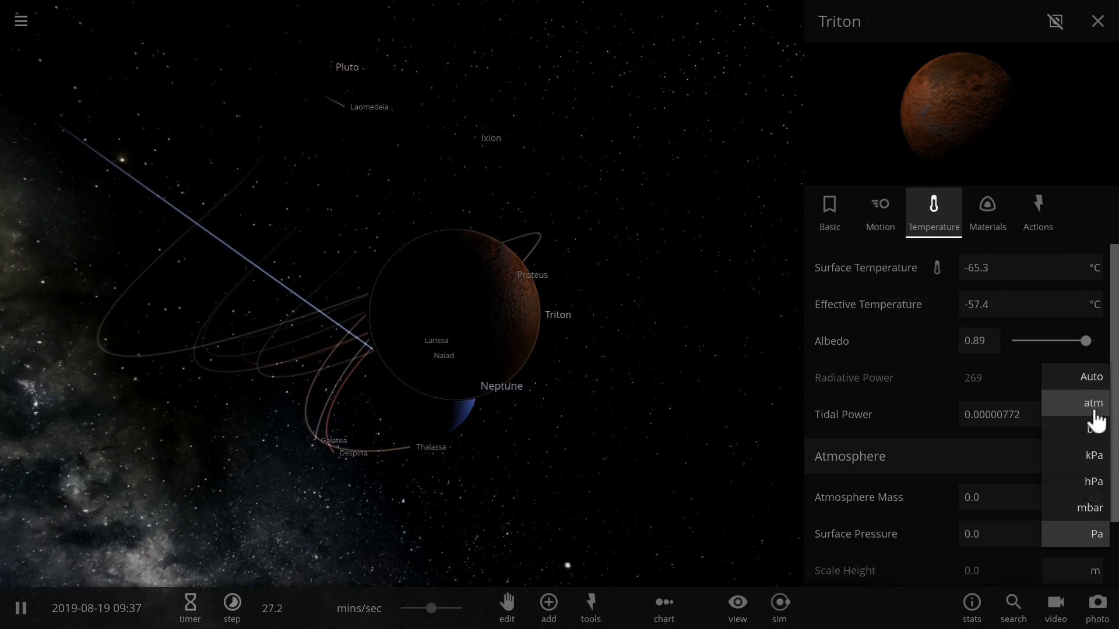
pyautogui.click(1092, 402)
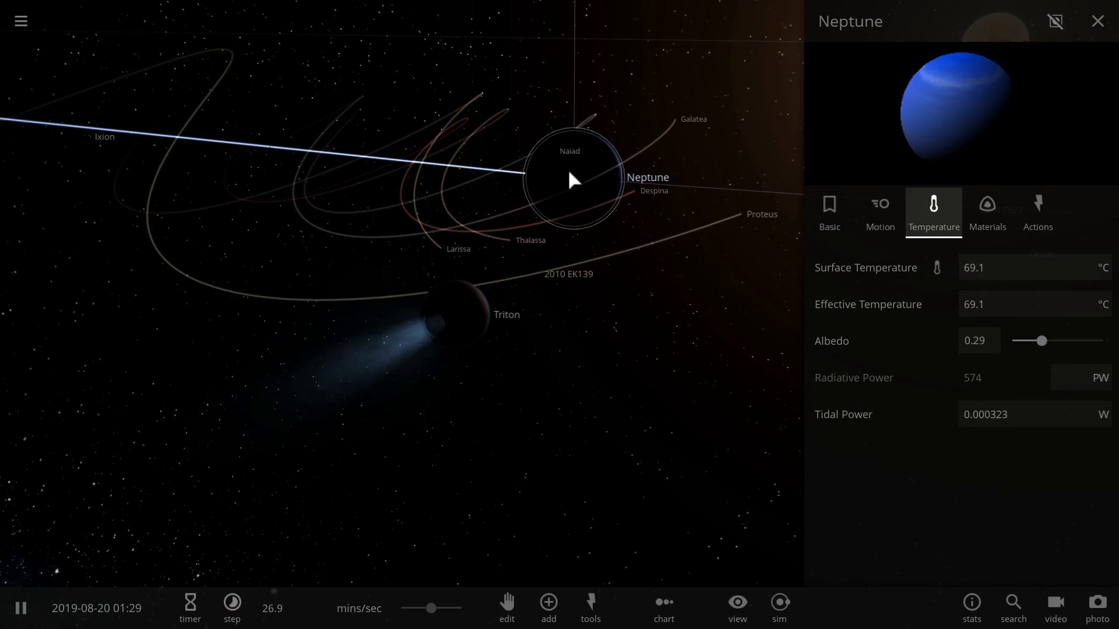
pyautogui.moveTo(571, 179); pyautogui.dragTo(510, 291)
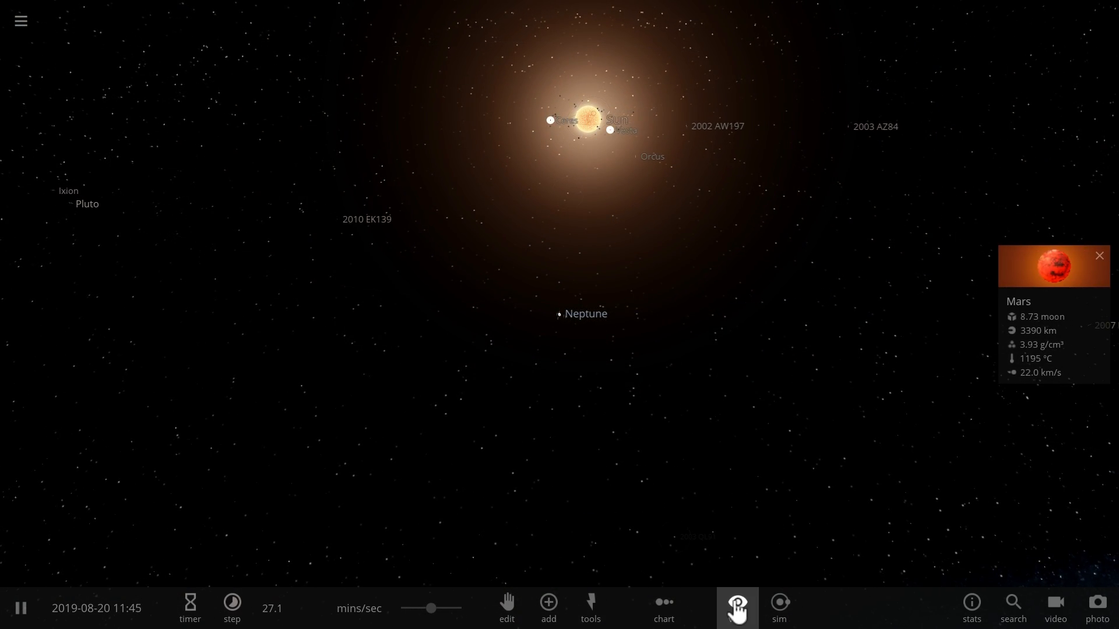
# Step: Enable the Habitable zone display and check Pluto's surface pressure unit (−73 °C, no atmosphere)
pyautogui.click(737, 608)
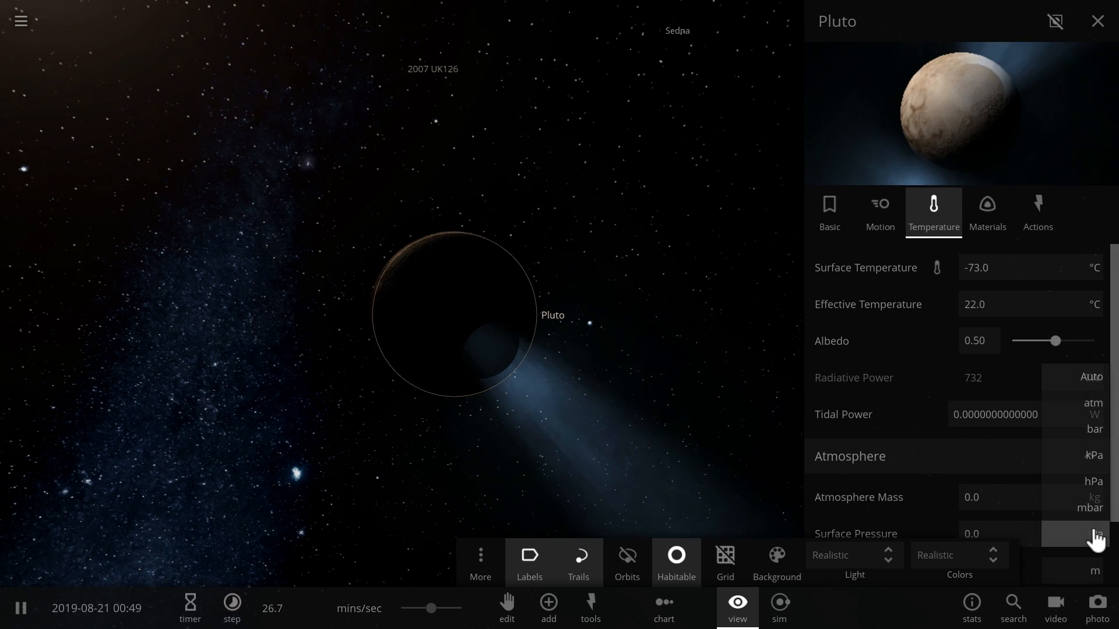
pyautogui.click(1091, 534)
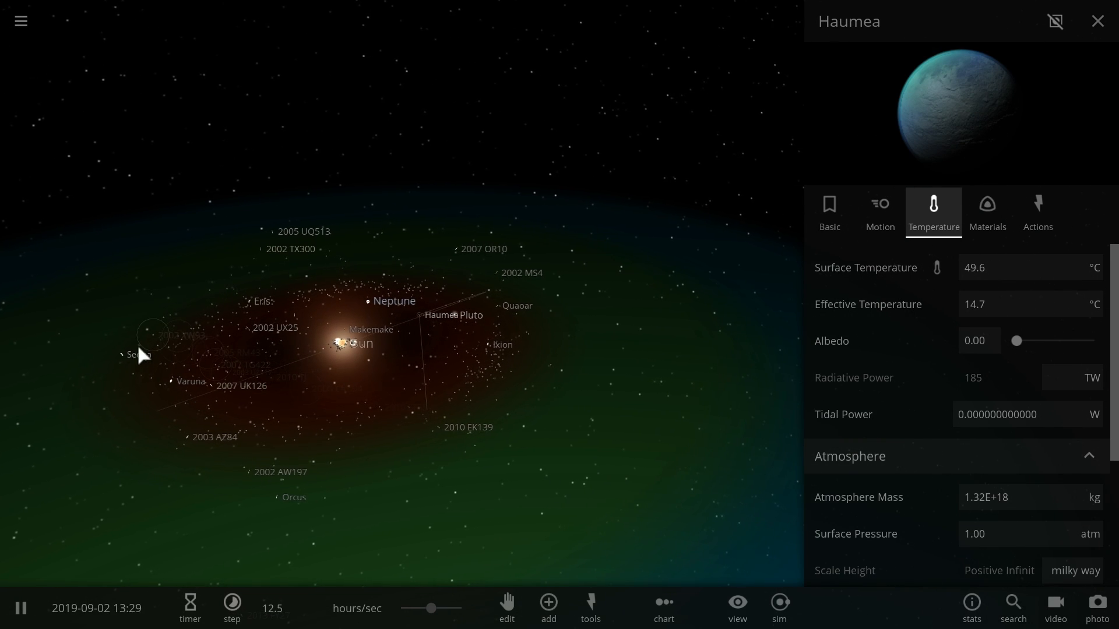
# Step: Inspect Sedna (−24 °C) and Orcus (21.5 °C, airless), then fly the camera to Orcus
pyautogui.click(139, 354)
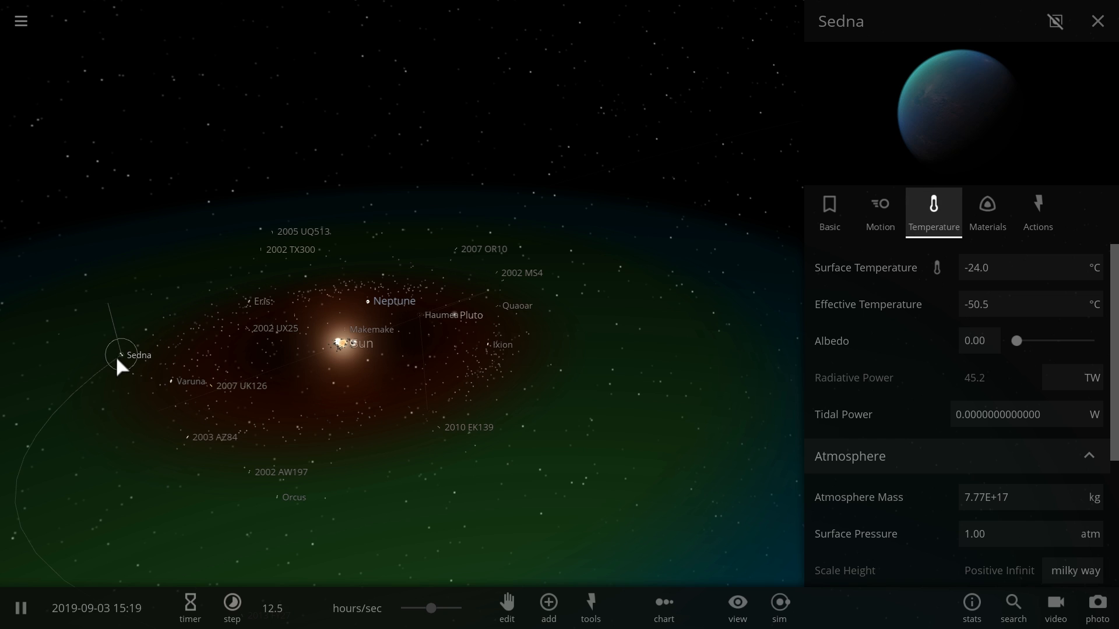
pyautogui.click(284, 498)
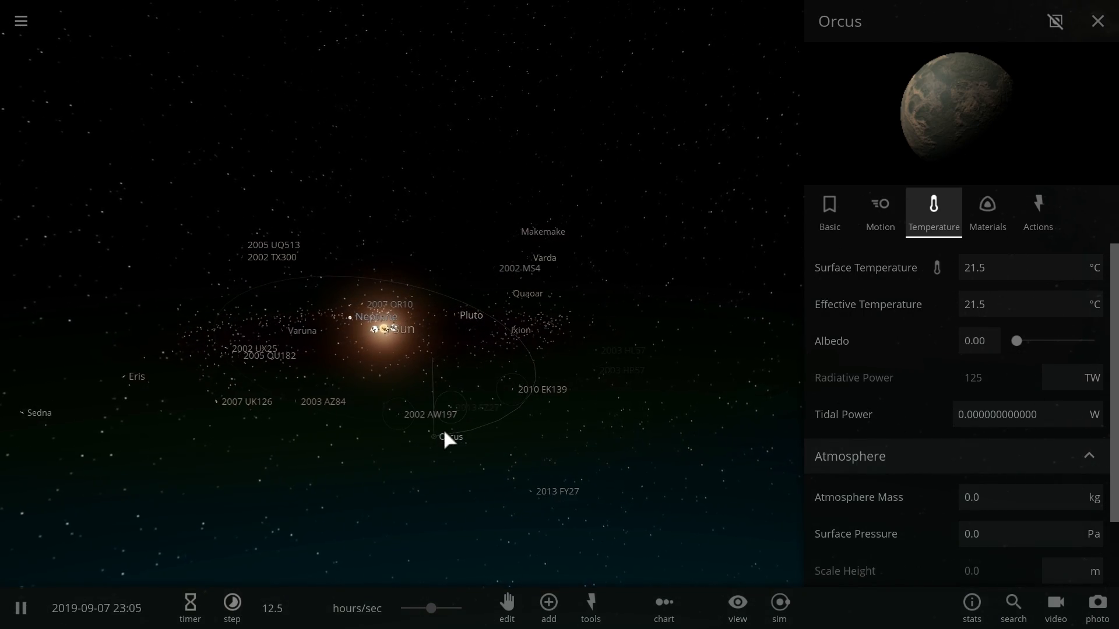
pyautogui.click(1097, 21)
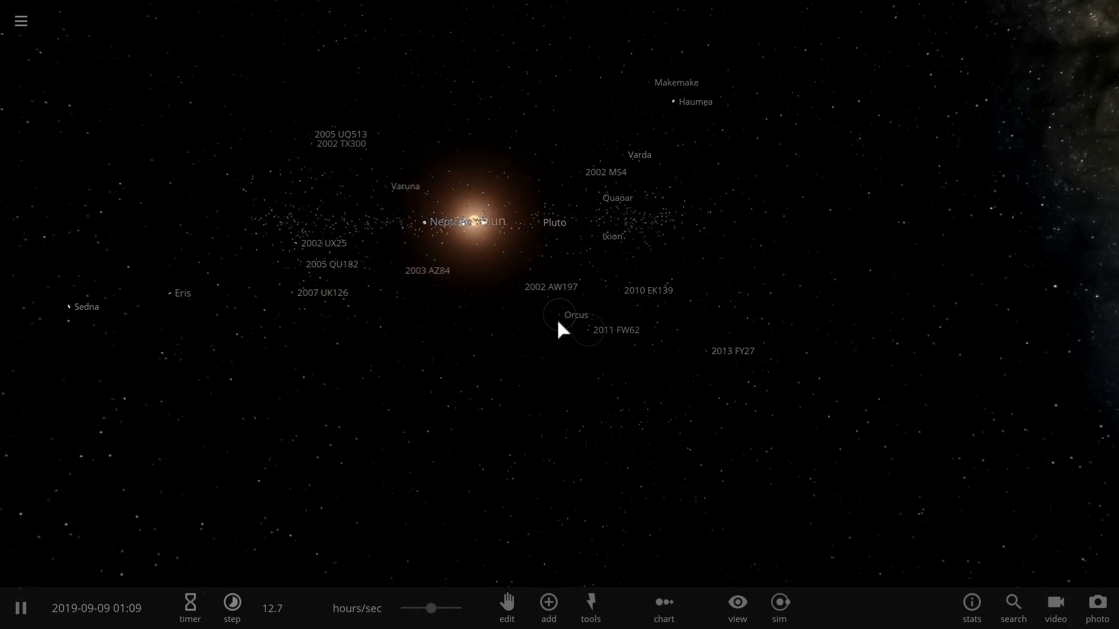
pyautogui.click(560, 314)
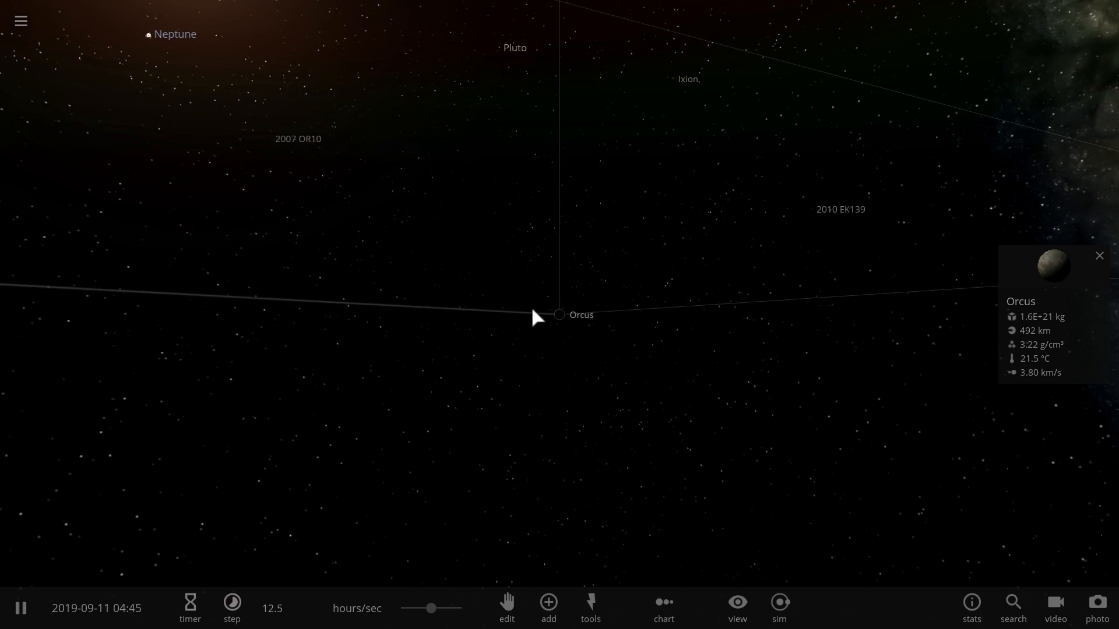
pyautogui.doubleClick(561, 315)
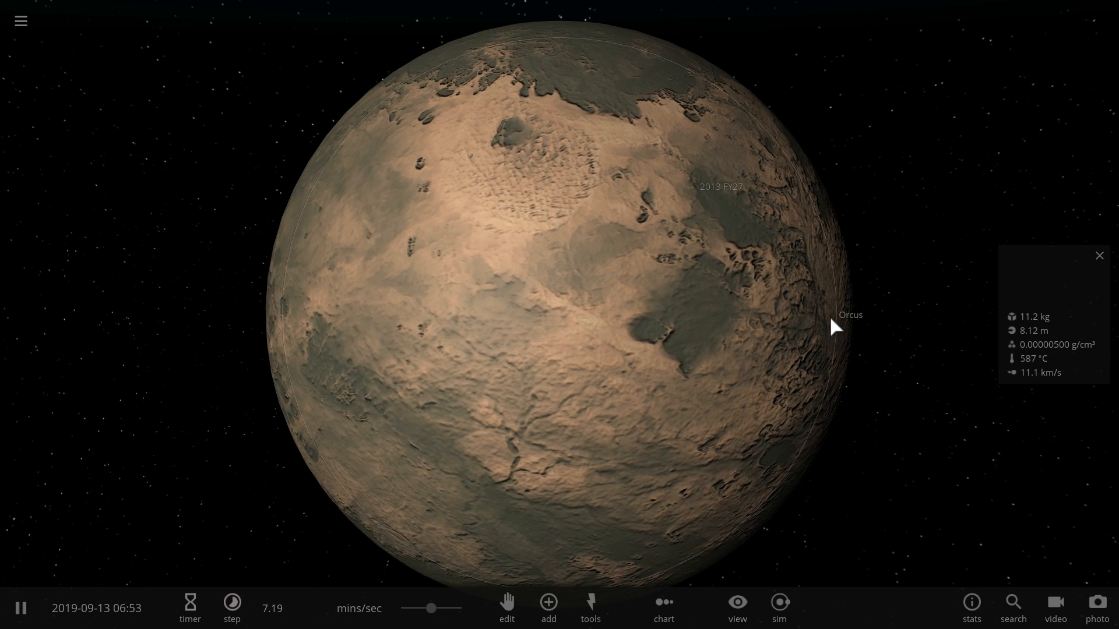
# Step: Give Orcus liquid water and a 1 atm atmosphere near 22 °C, making it a blue ocean world
pyautogui.click(1099, 255)
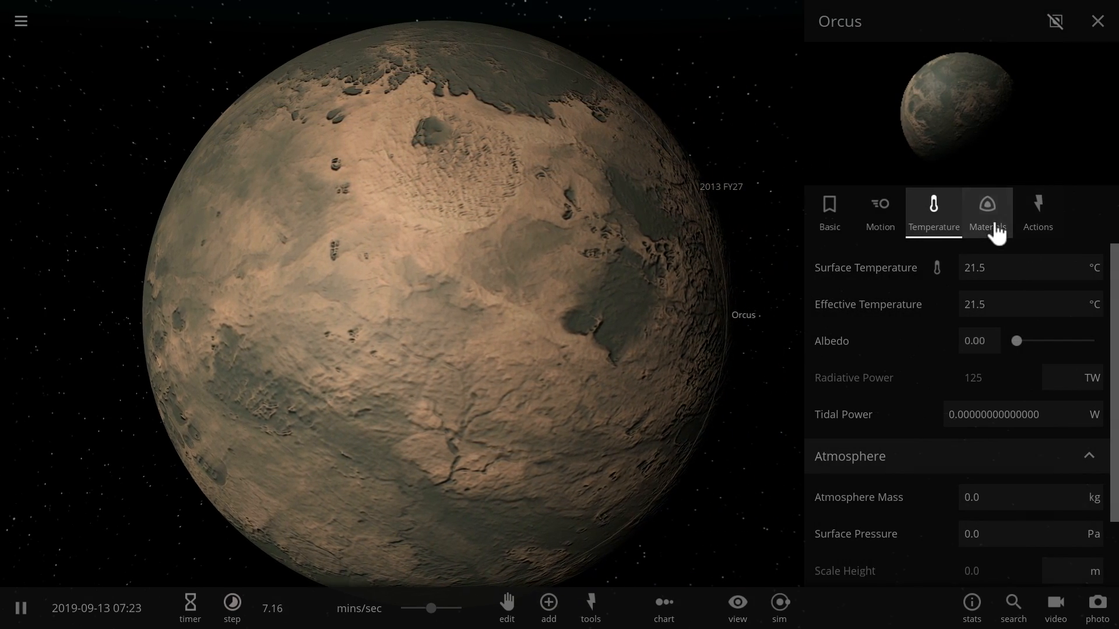
pyautogui.click(986, 212)
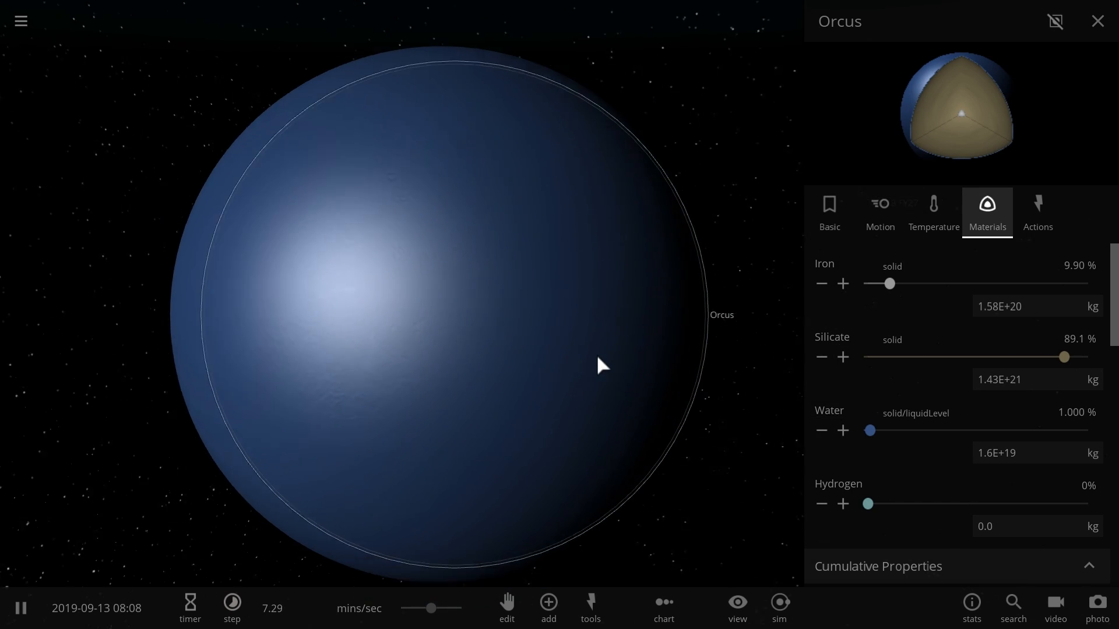
pyautogui.click(932, 212)
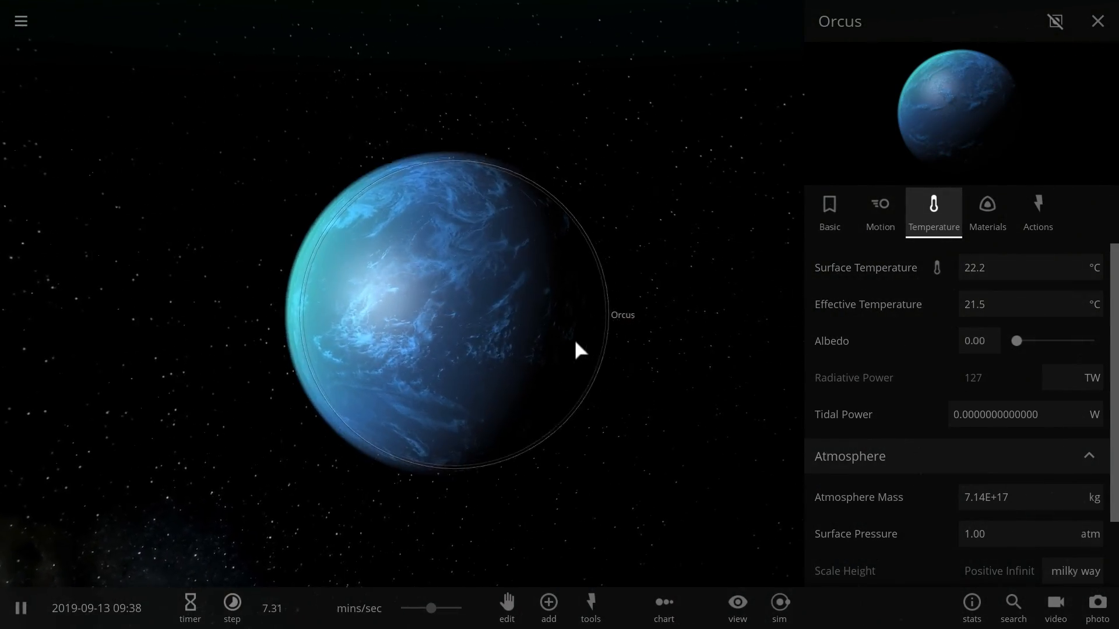
pyautogui.click(1097, 21)
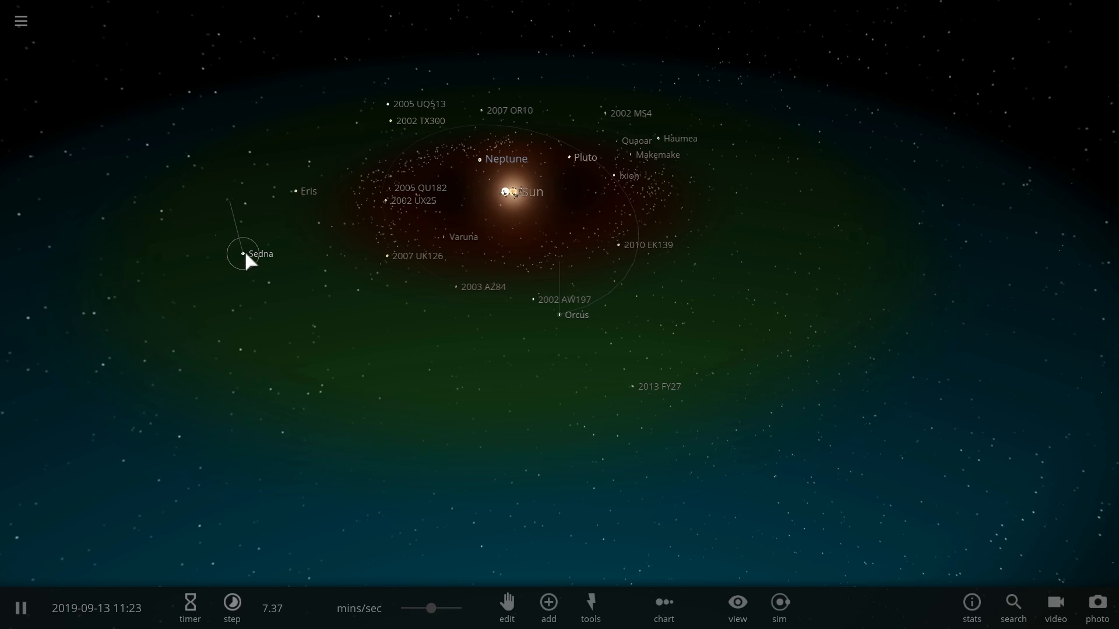
# Step: Select Sedna in the outer system within the habitable zone
pyautogui.click(243, 253)
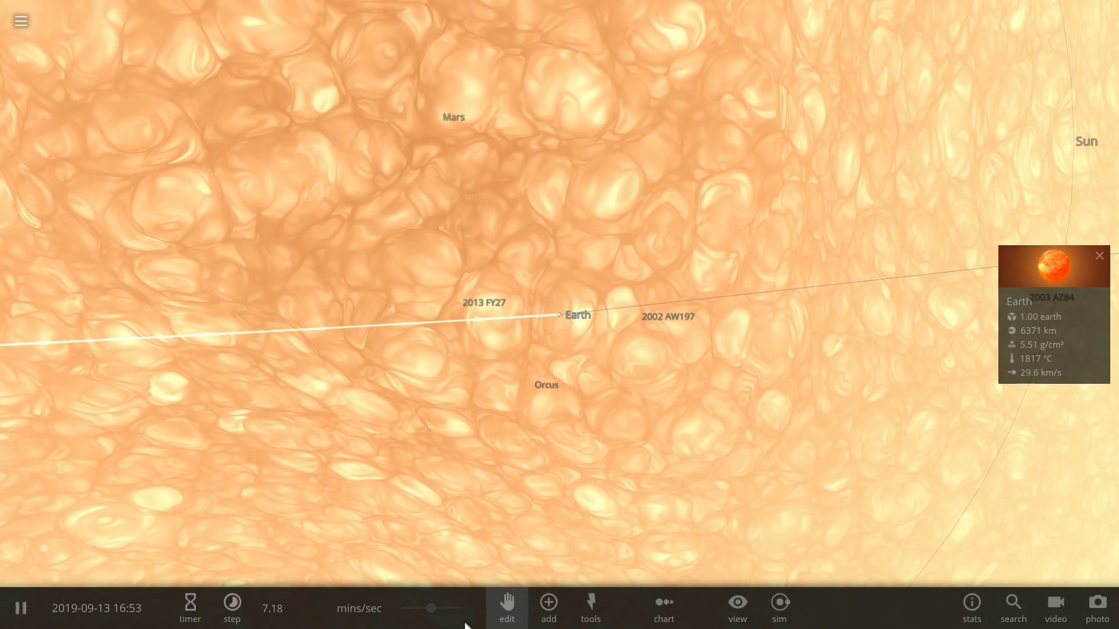
# Step: Drag the time-speed slider until the simulation runs at about 1.7 hours per second
pyautogui.moveTo(431, 609); pyautogui.dragTo(454, 608)
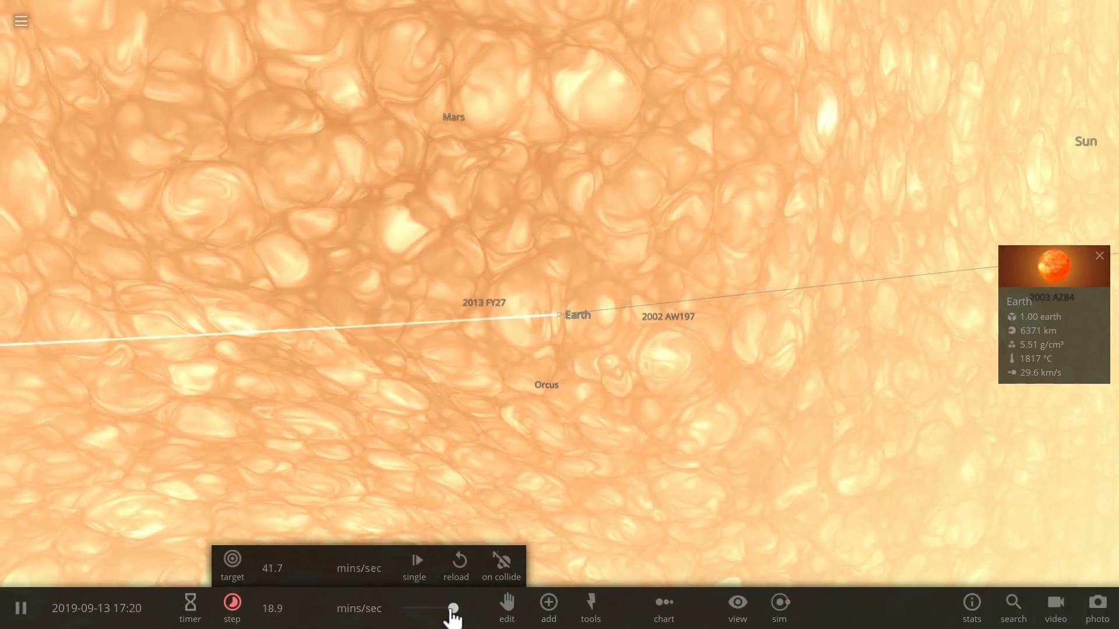
pyautogui.moveTo(434, 608); pyautogui.dragTo(431, 608)
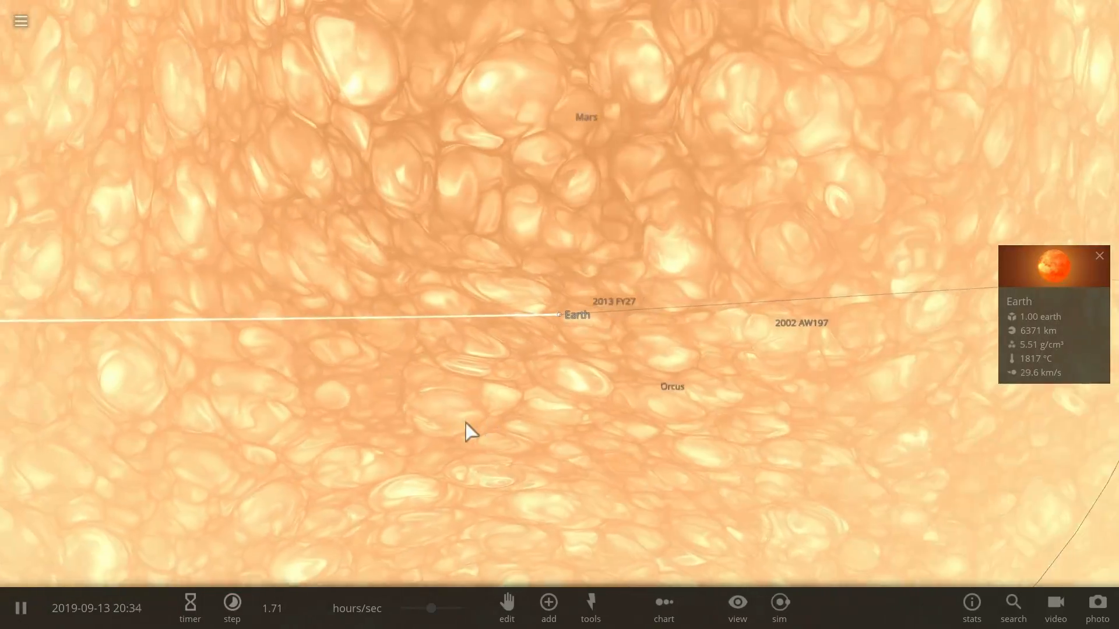